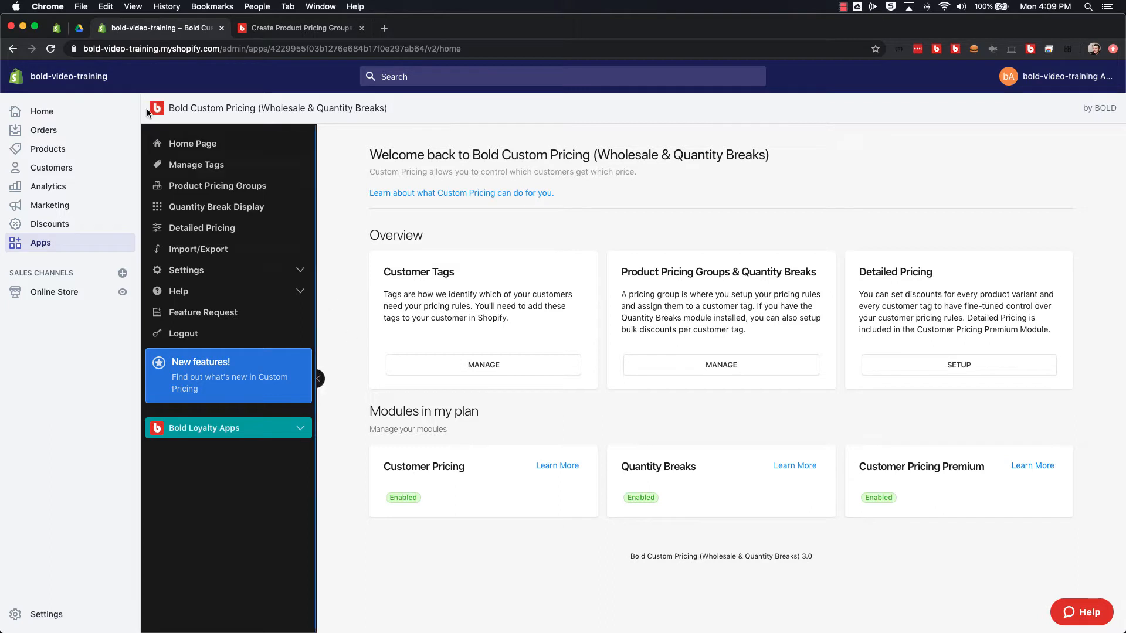
Open the Product Pricing Groups list, which shows the single group Bold Test.
click(218, 186)
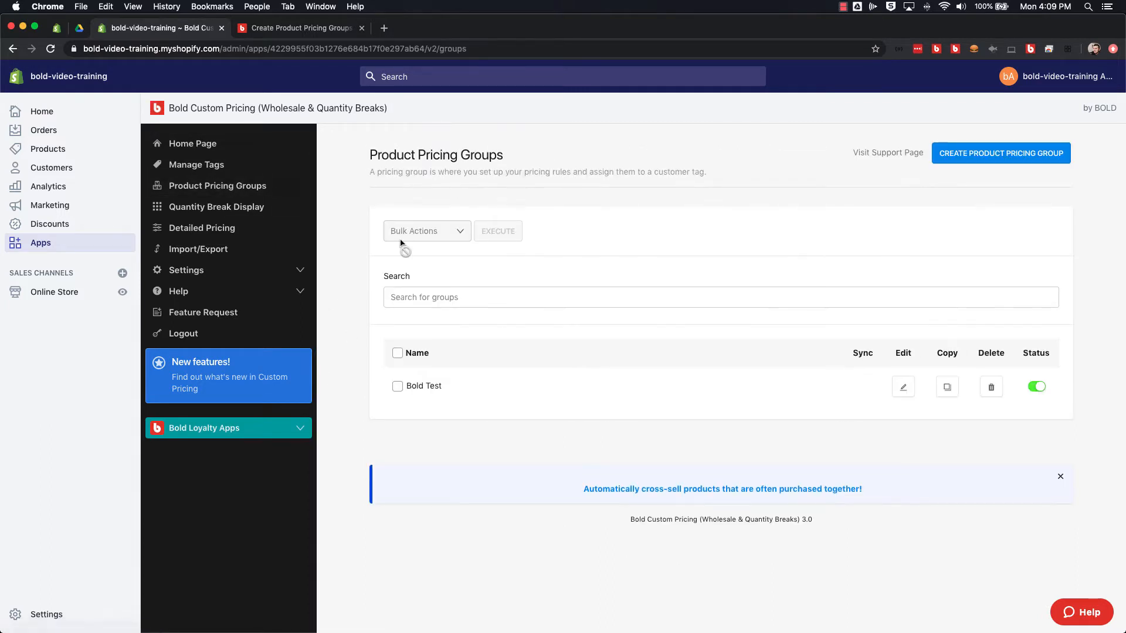
mouse_move(501, 383)
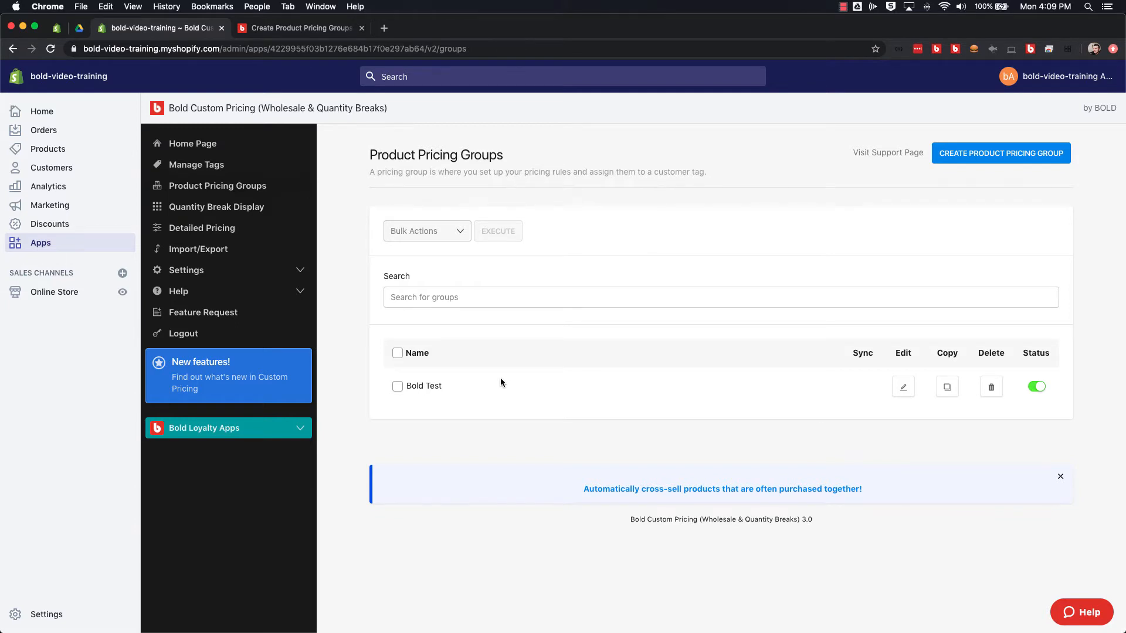
mouse_move(424, 343)
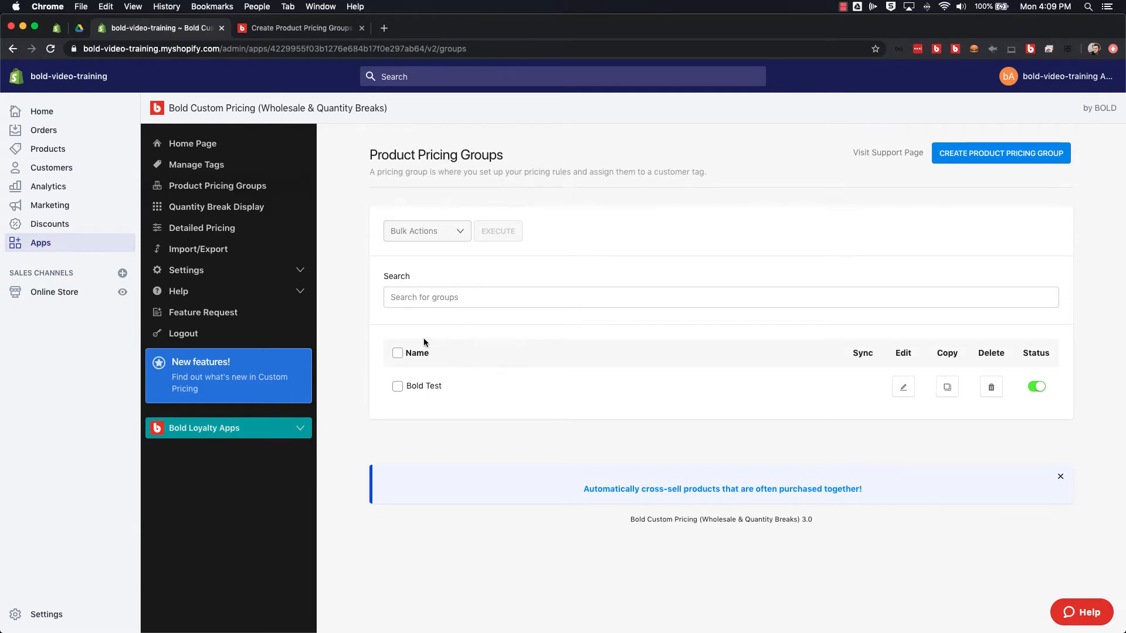
mouse_move(448, 387)
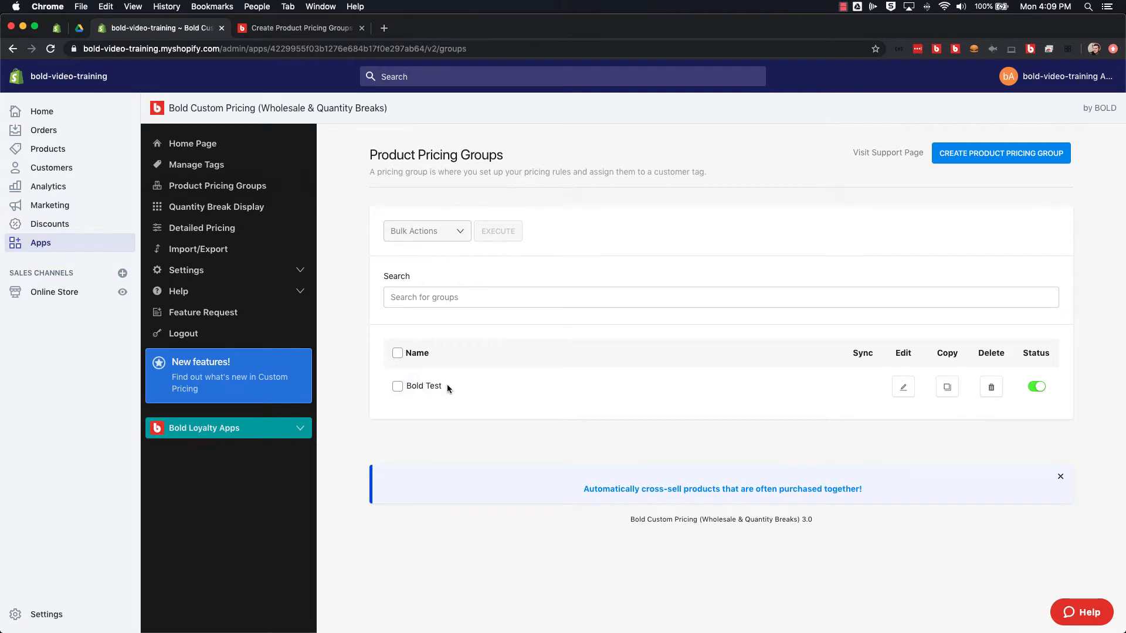
mouse_move(461, 384)
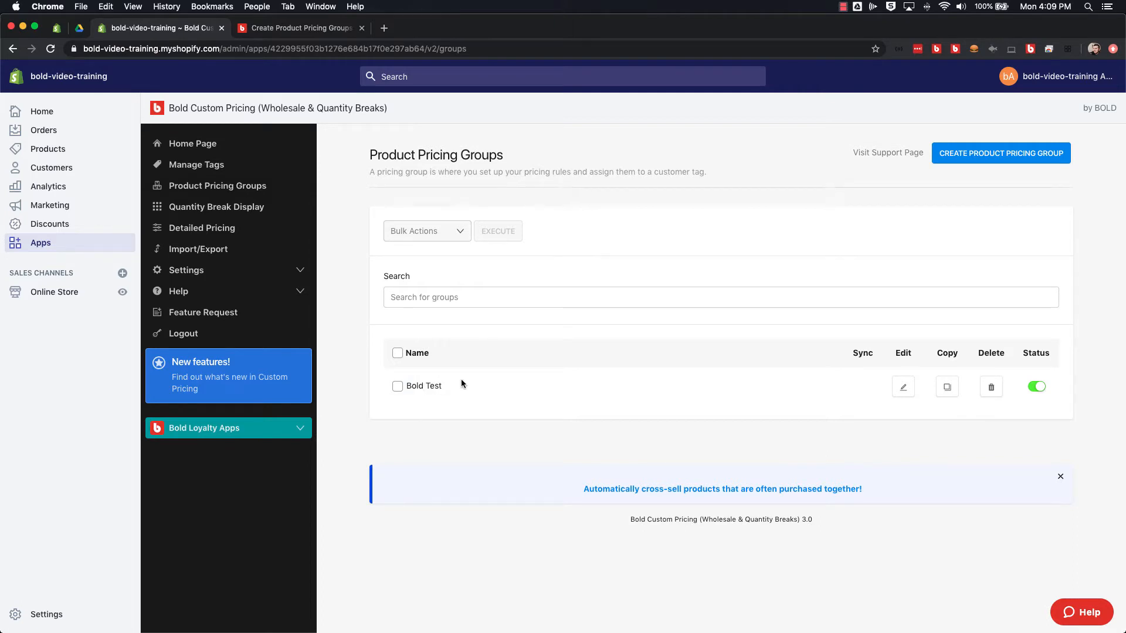
mouse_move(449, 390)
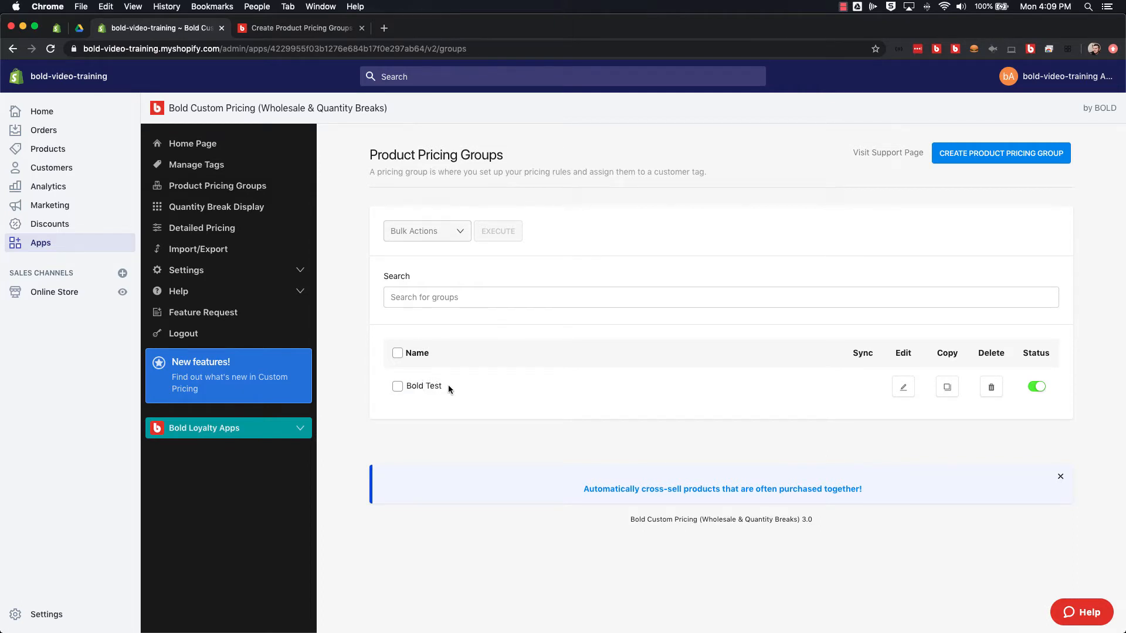
double_click(423, 386)
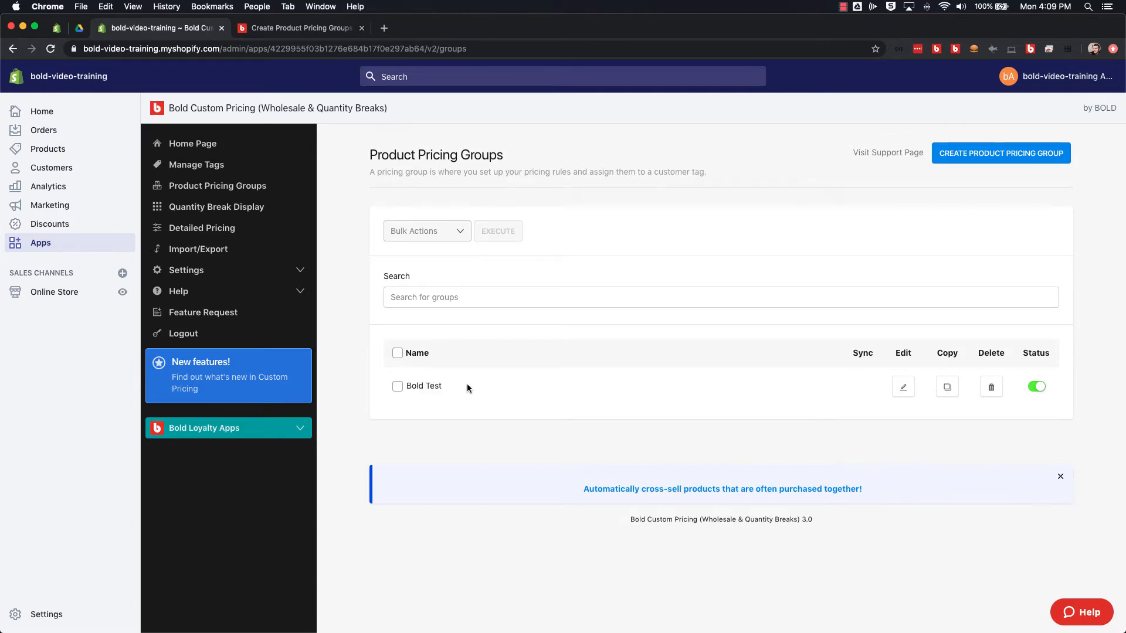
mouse_move(471, 387)
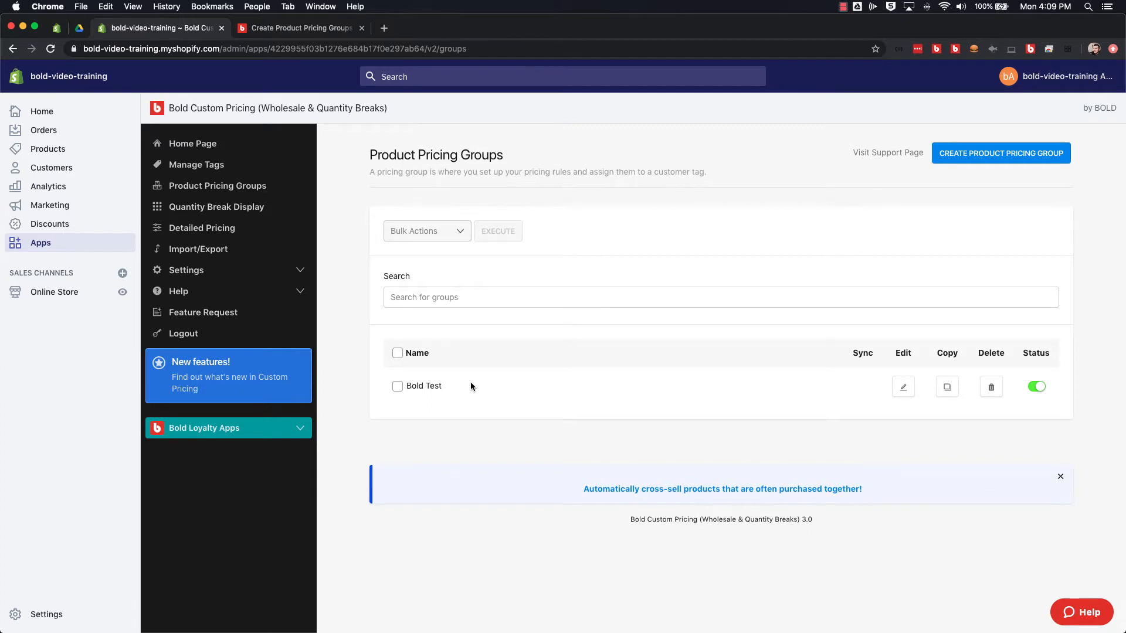
mouse_move(854, 380)
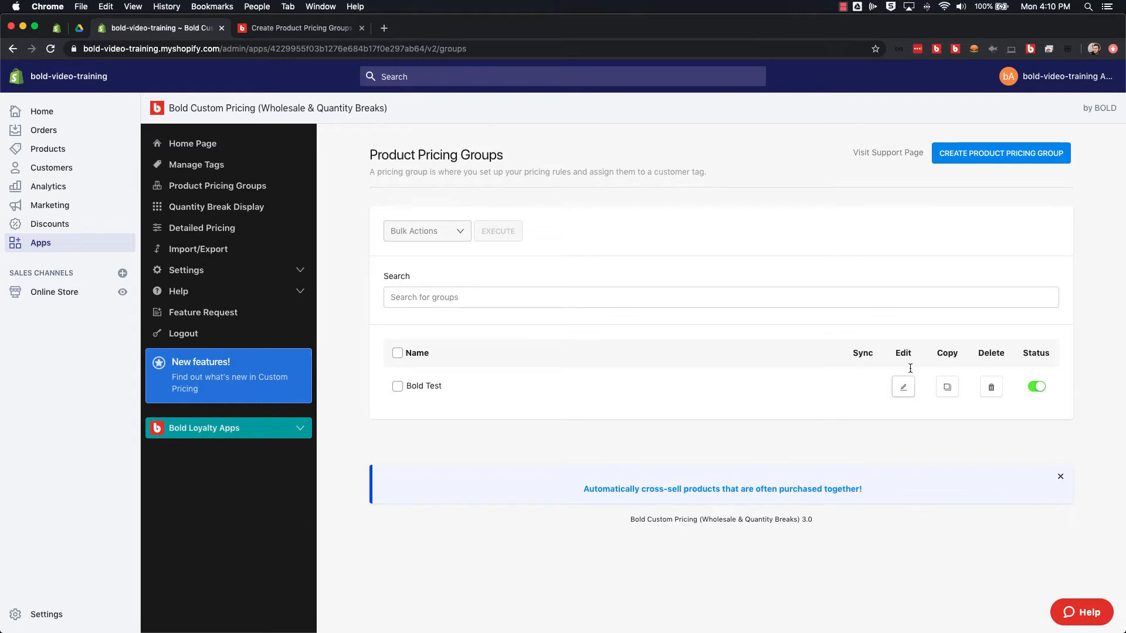
mouse_move(939, 359)
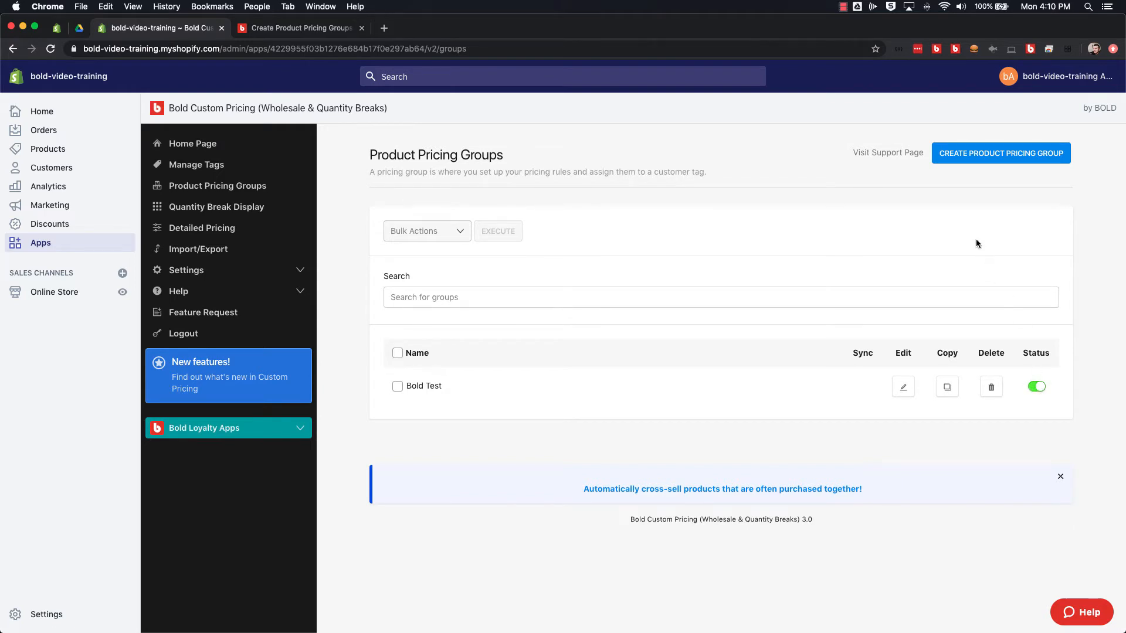
mouse_move(1001, 153)
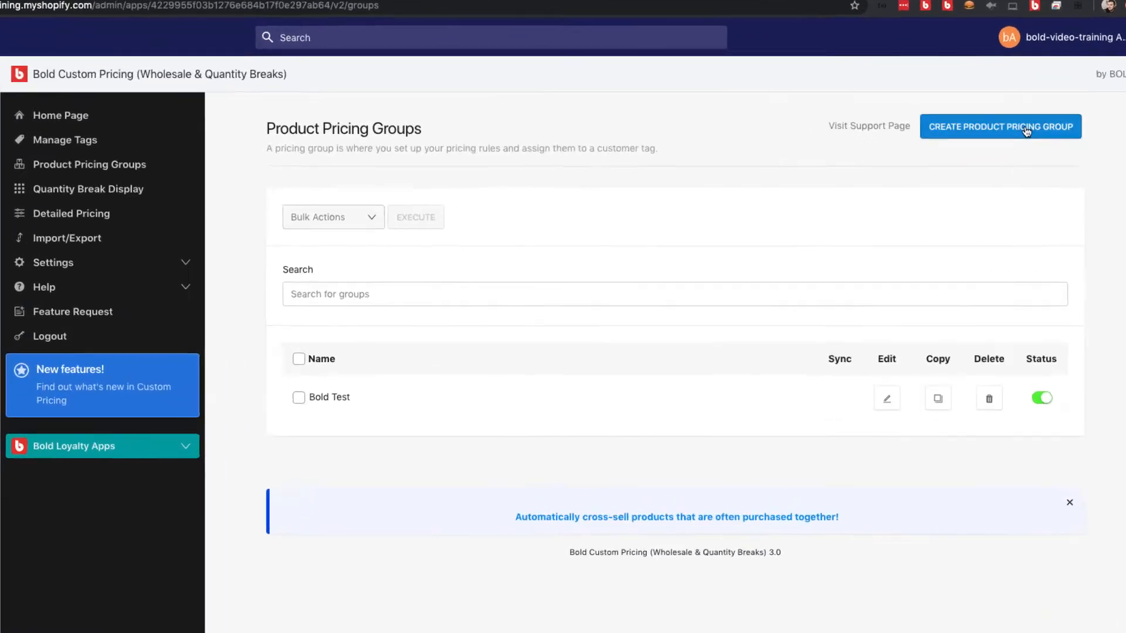
Create a new pricing group named 'Bold Test 2' with calculation type Set Fixed Price.
click(1000, 127)
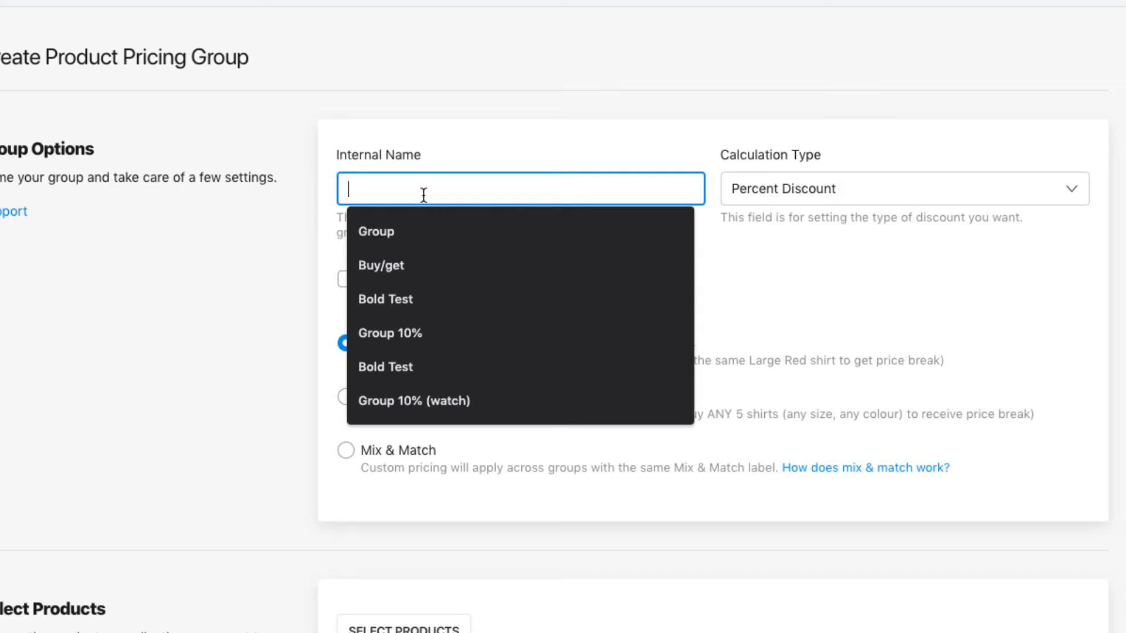
text(Bold Test 2)
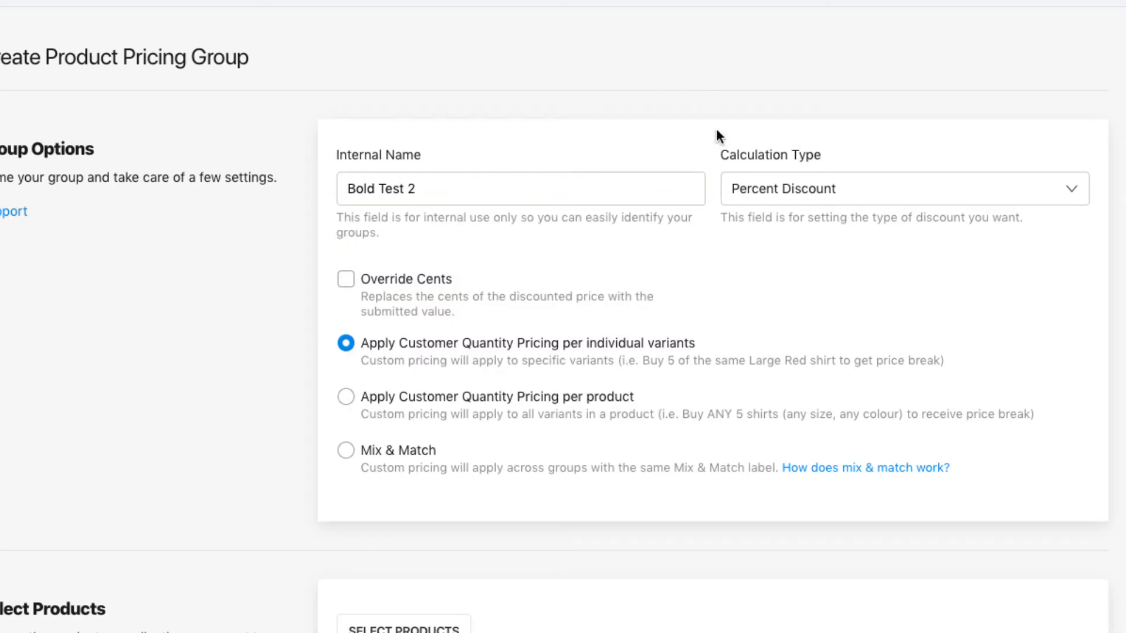
mouse_move(779, 156)
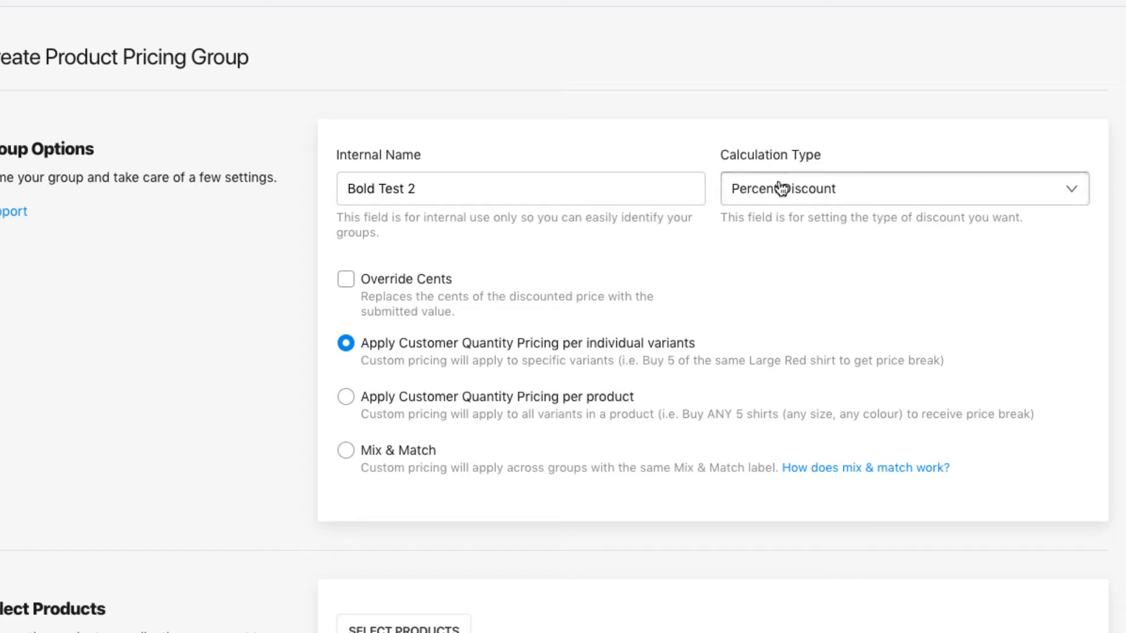
click(901, 189)
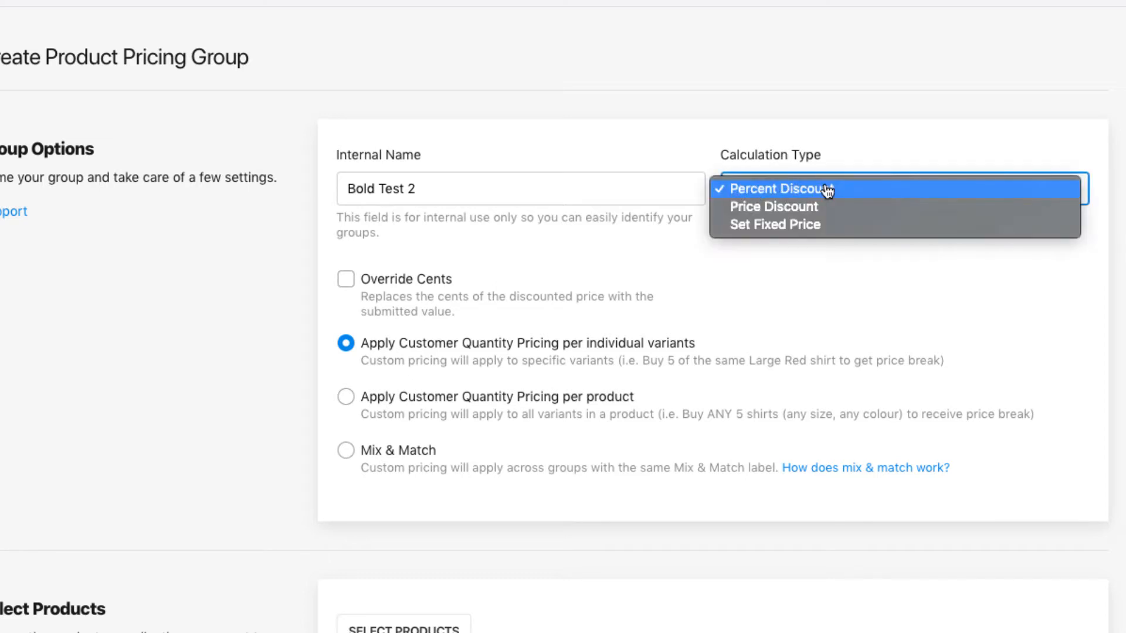
click(772, 207)
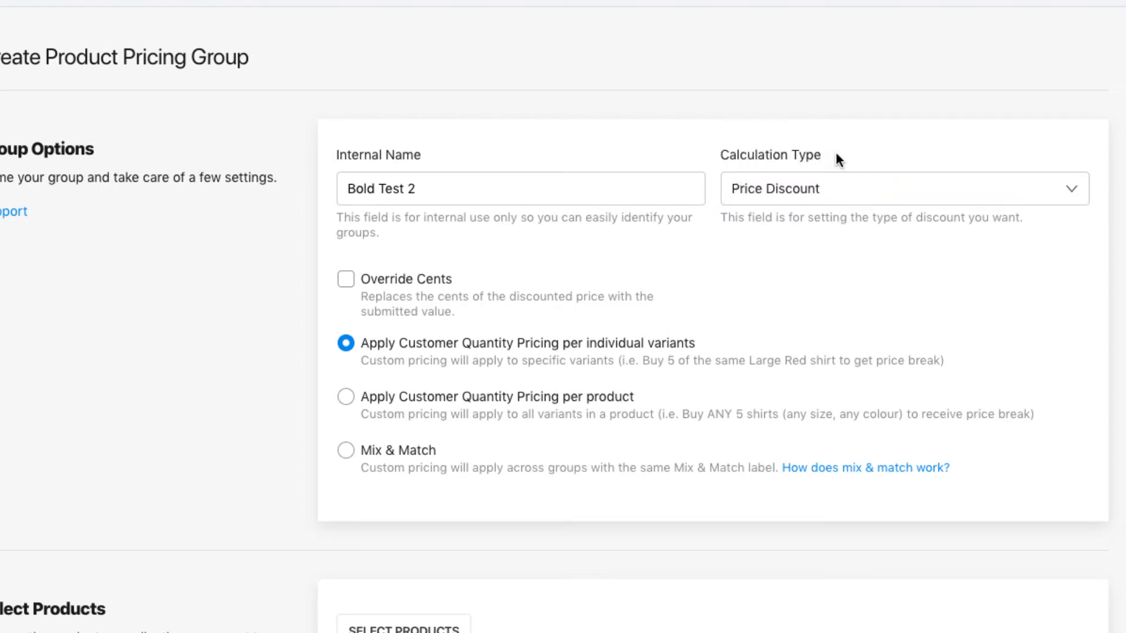
click(902, 188)
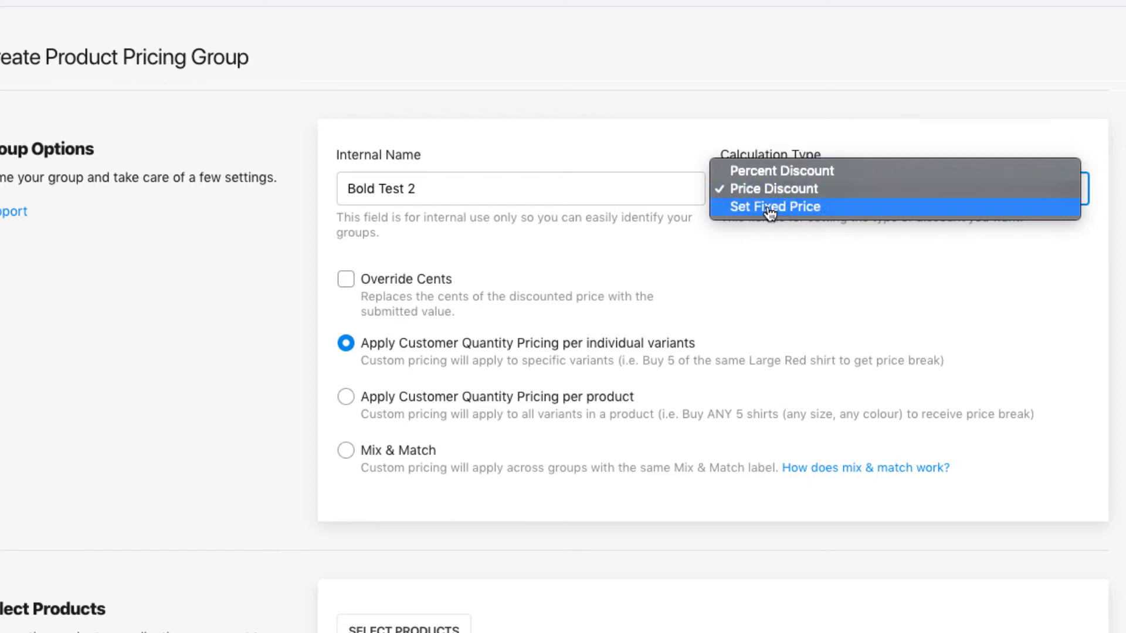
click(774, 207)
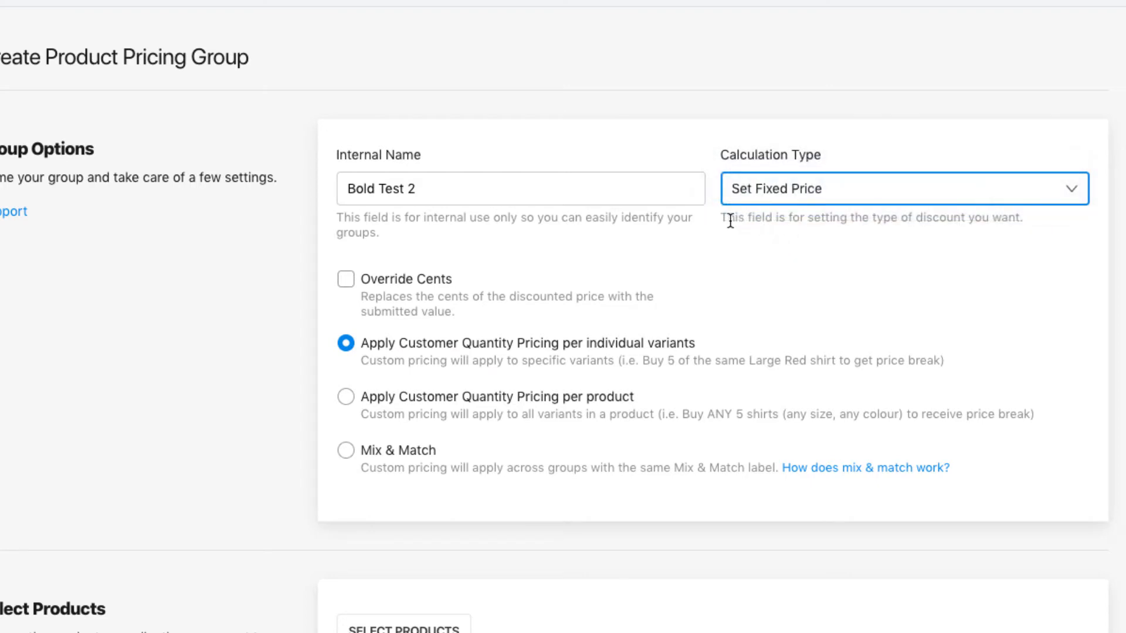
drag(723, 218, 1020, 218)
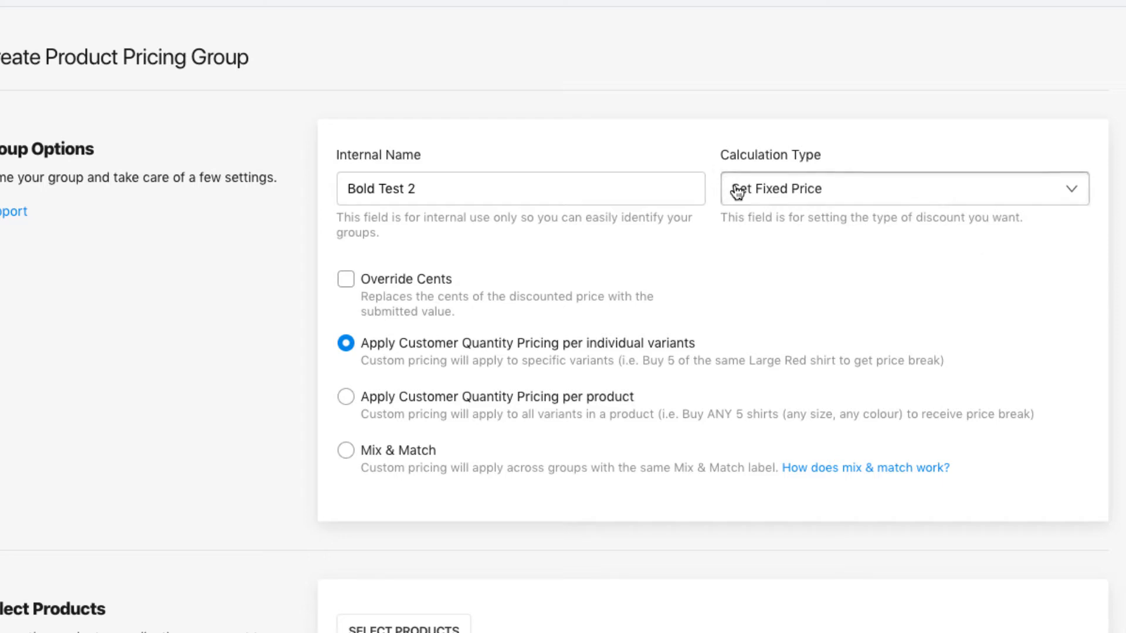
mouse_move(789, 195)
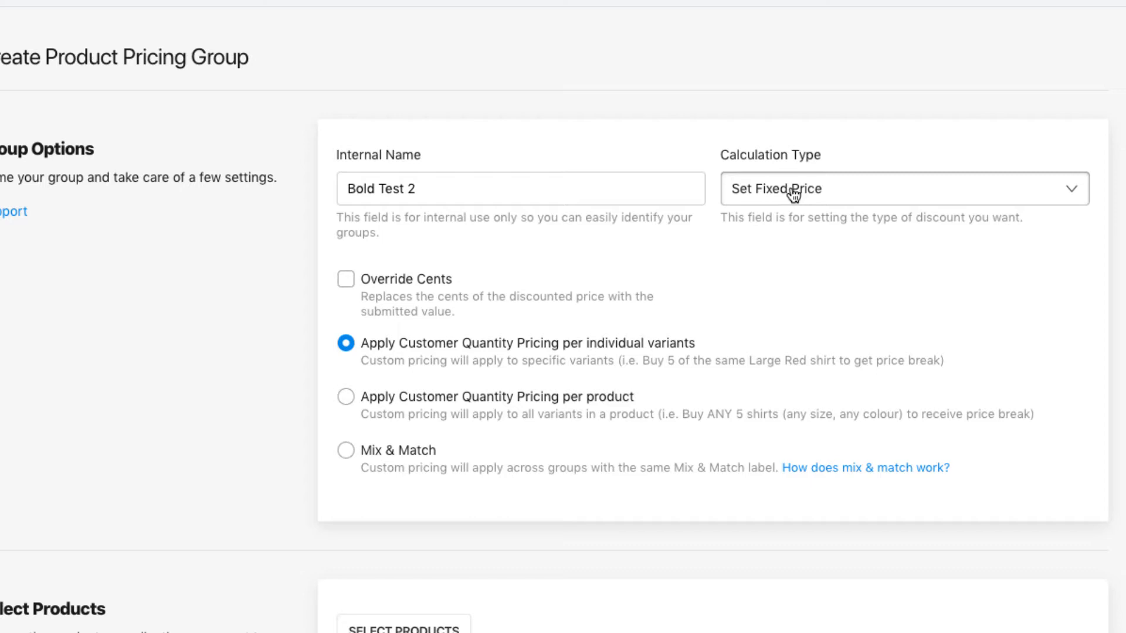
Switch the calculation type to Price Discount and leave Override Cents unchecked.
click(890, 188)
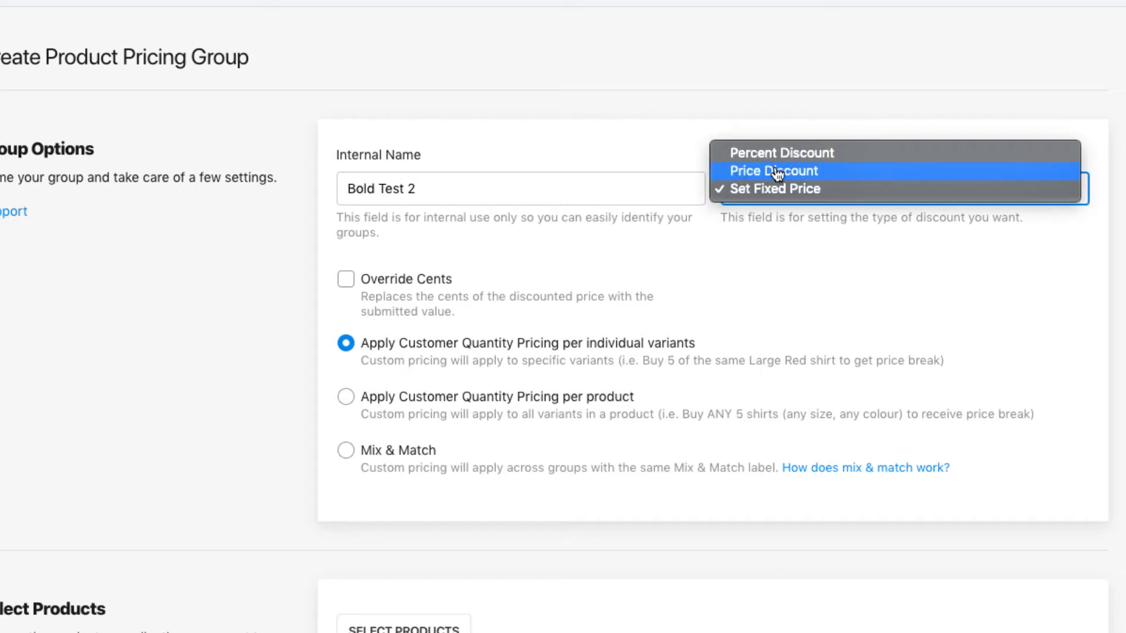
click(774, 170)
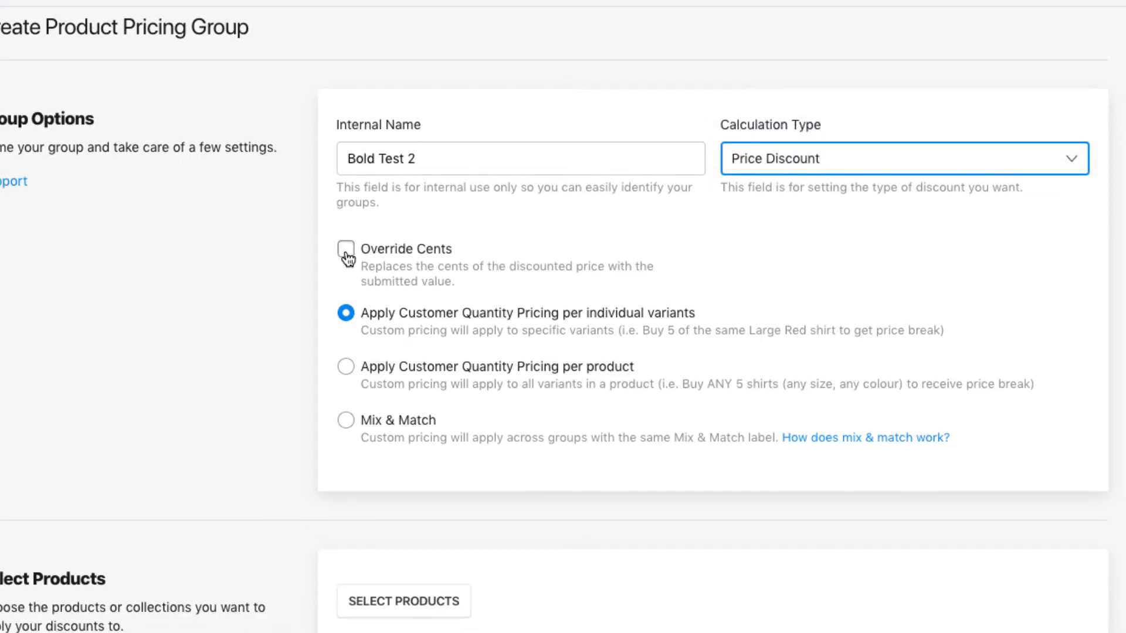
click(346, 247)
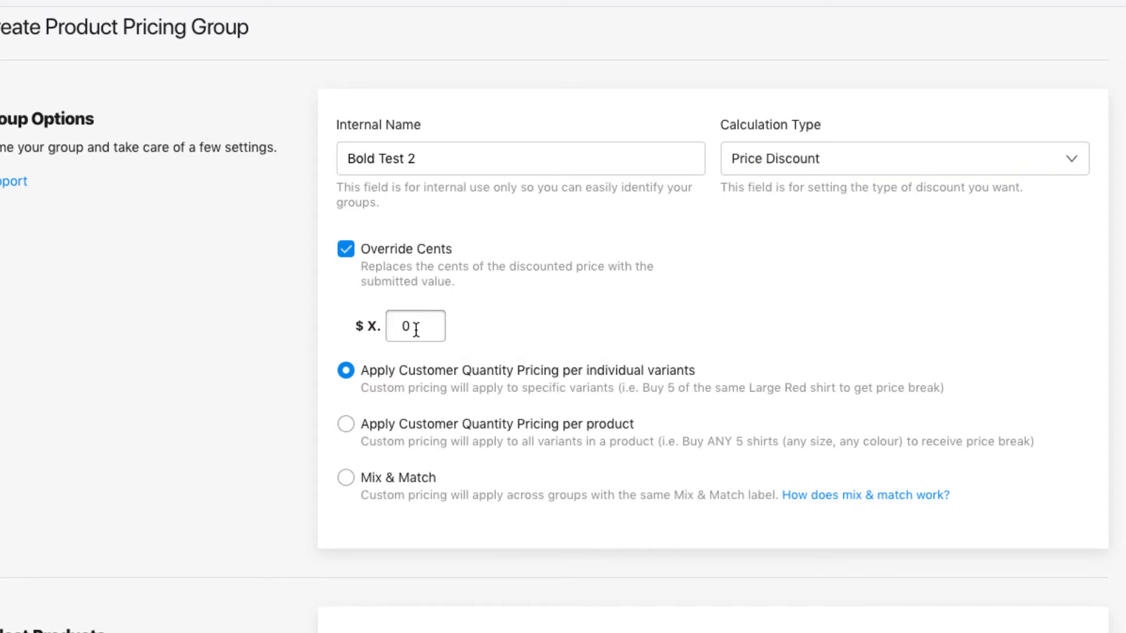
click(415, 327)
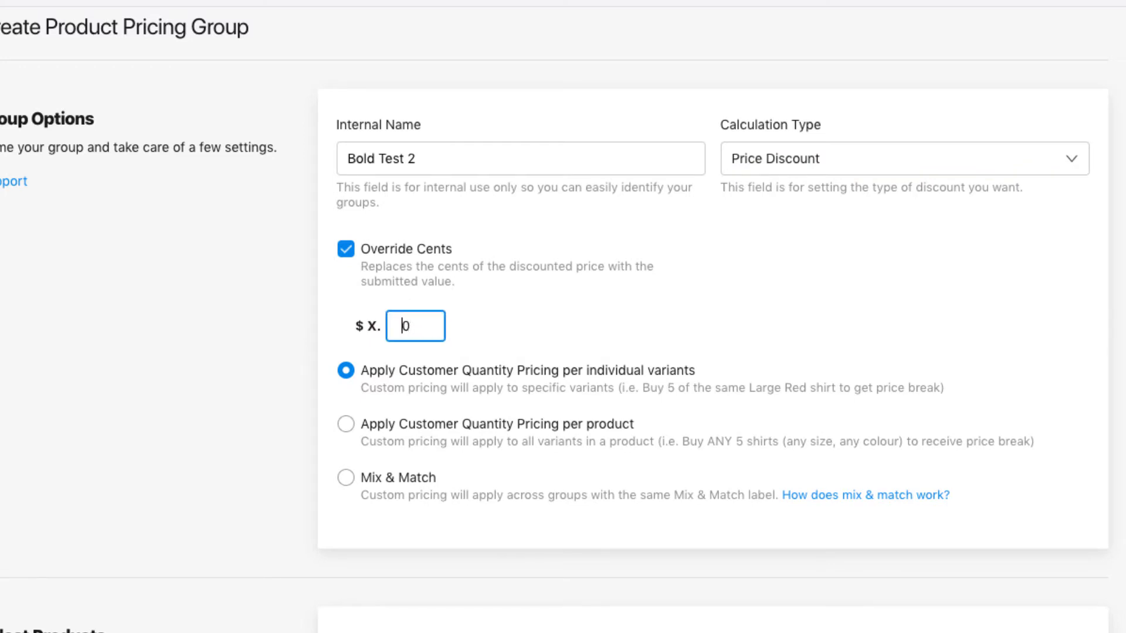
text(9)
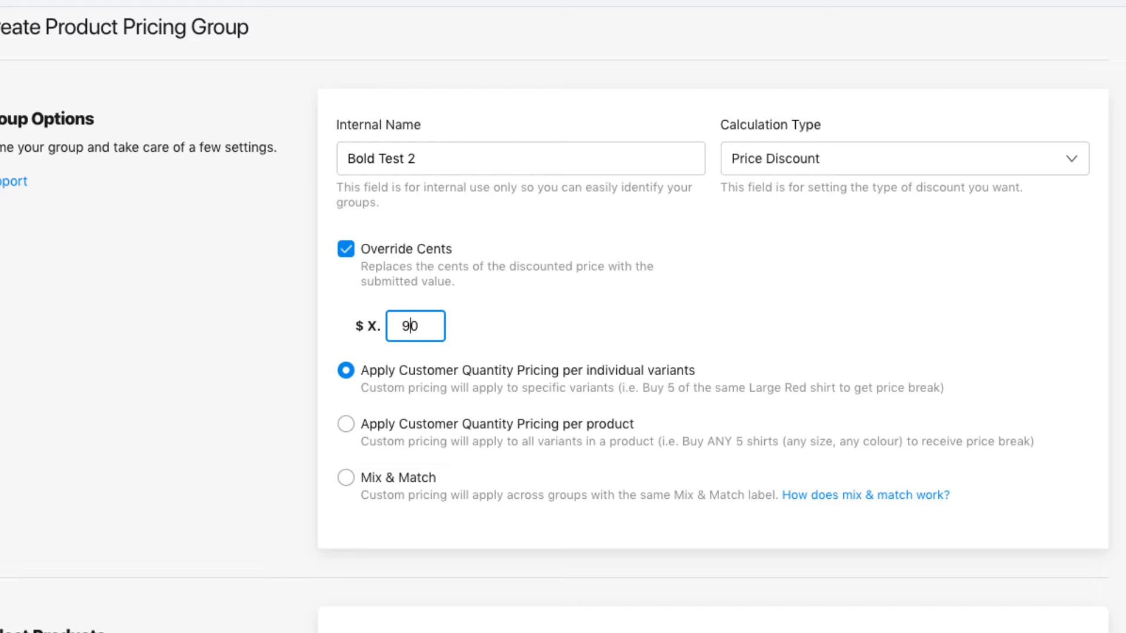
key(Backspace)
text(0)
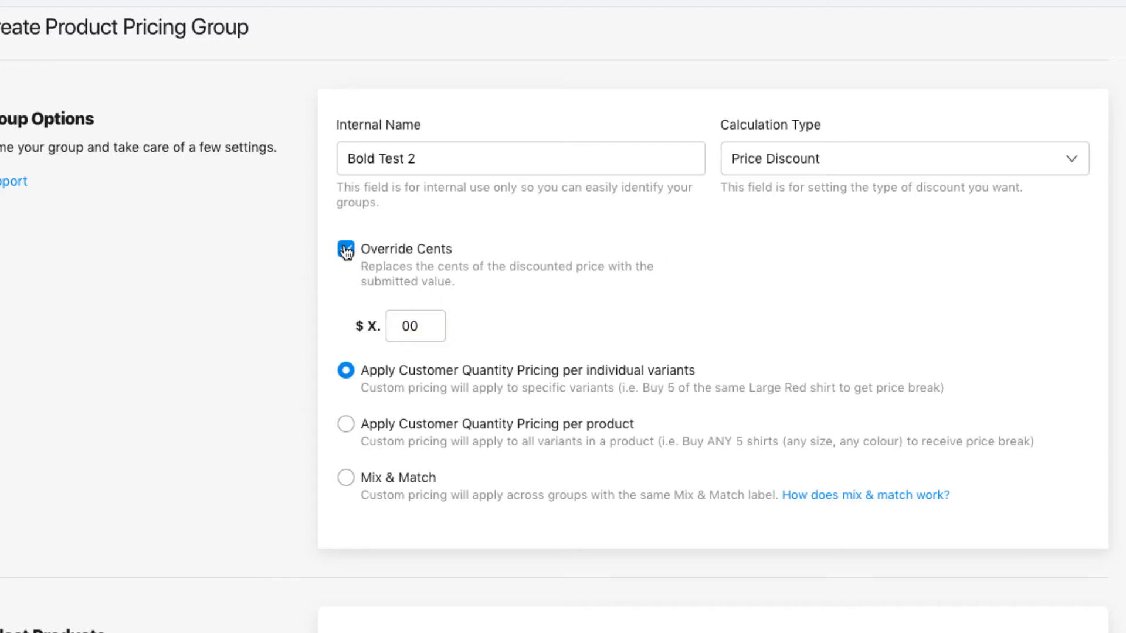
click(346, 248)
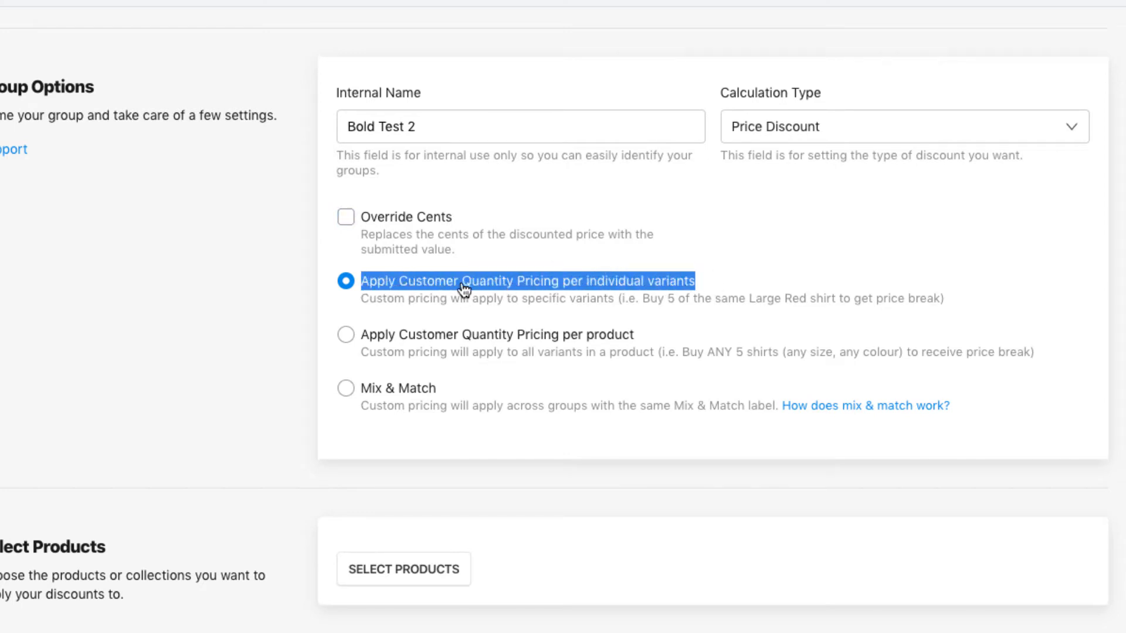
mouse_move(570, 259)
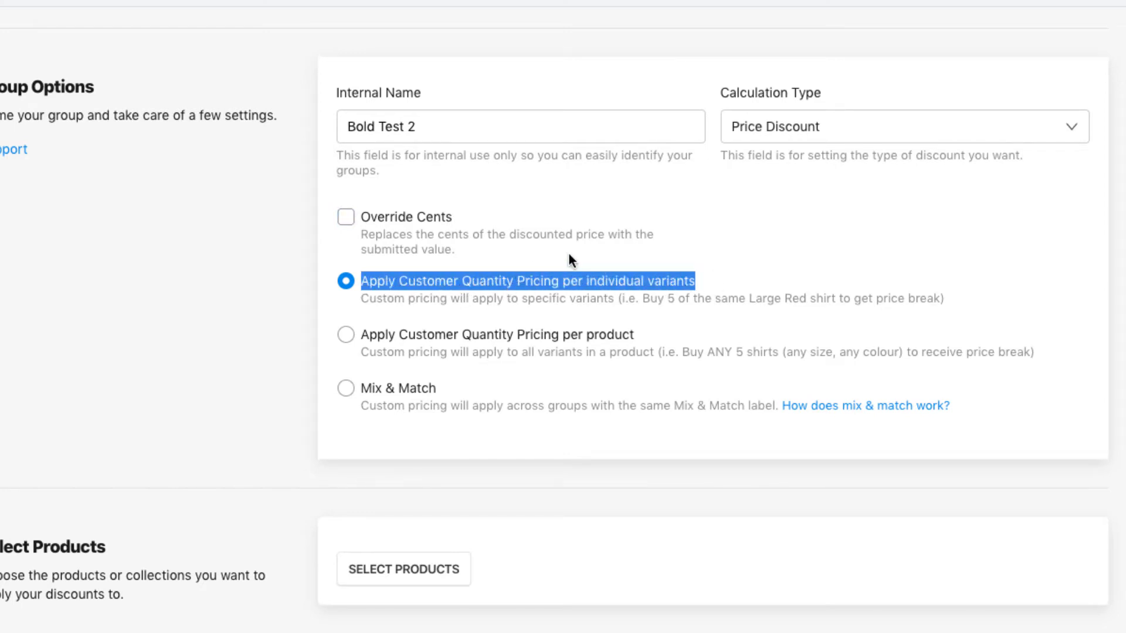
mouse_move(736, 273)
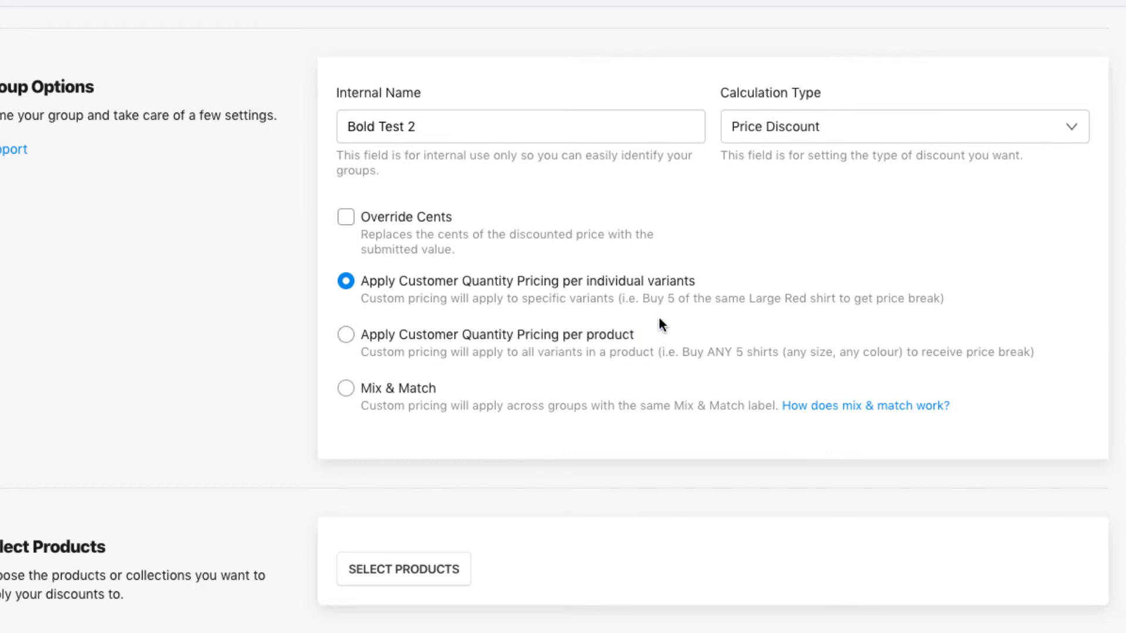
mouse_move(390, 348)
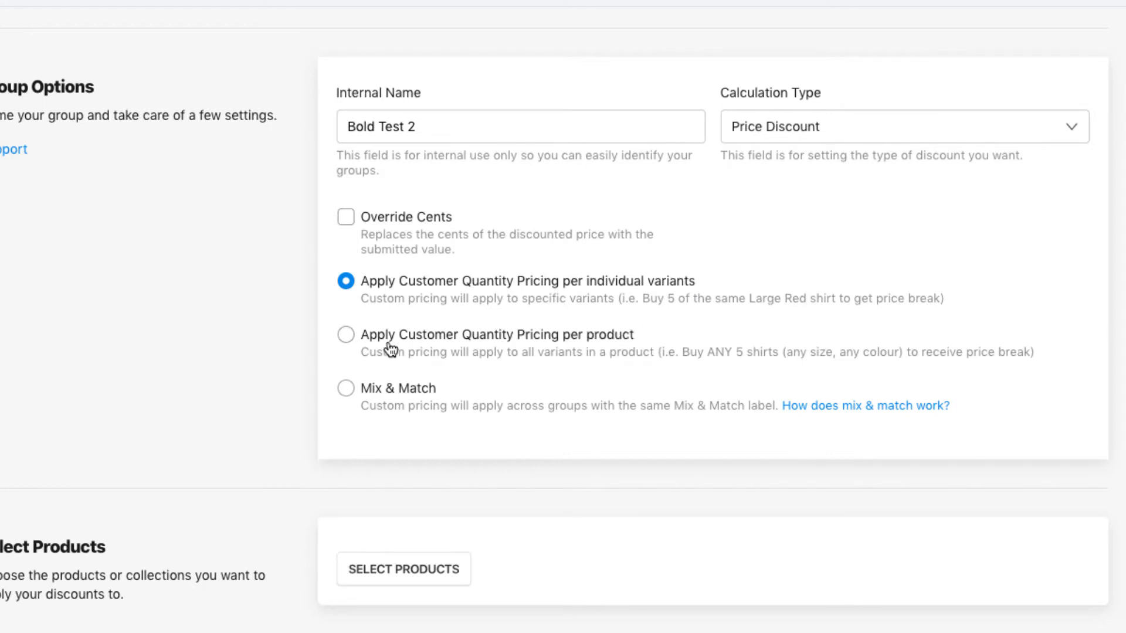
click(346, 335)
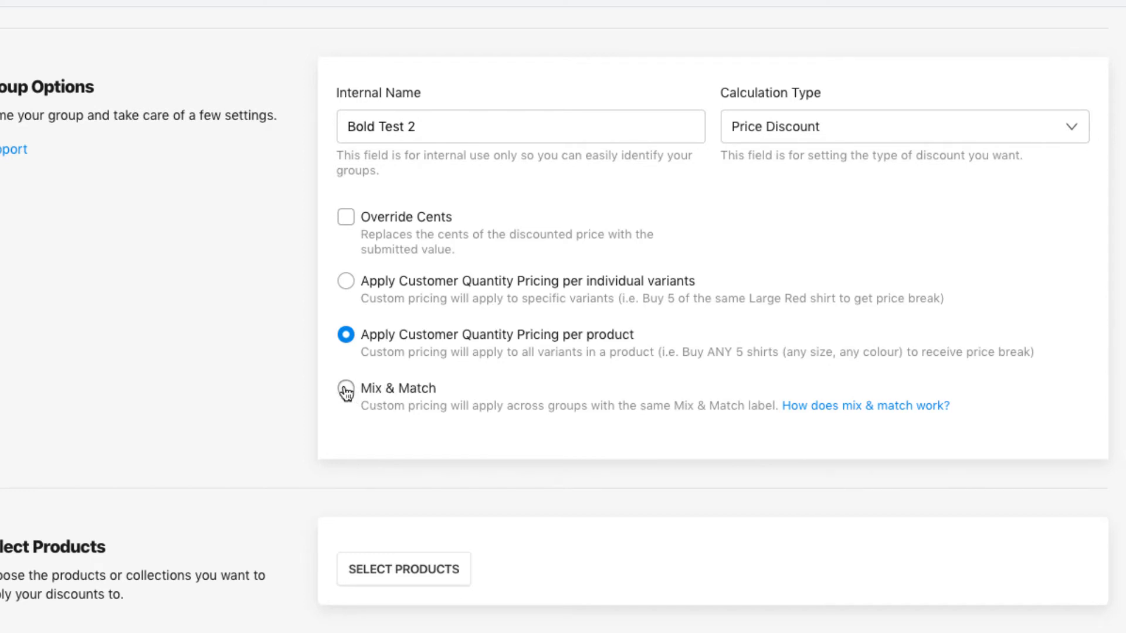
click(346, 388)
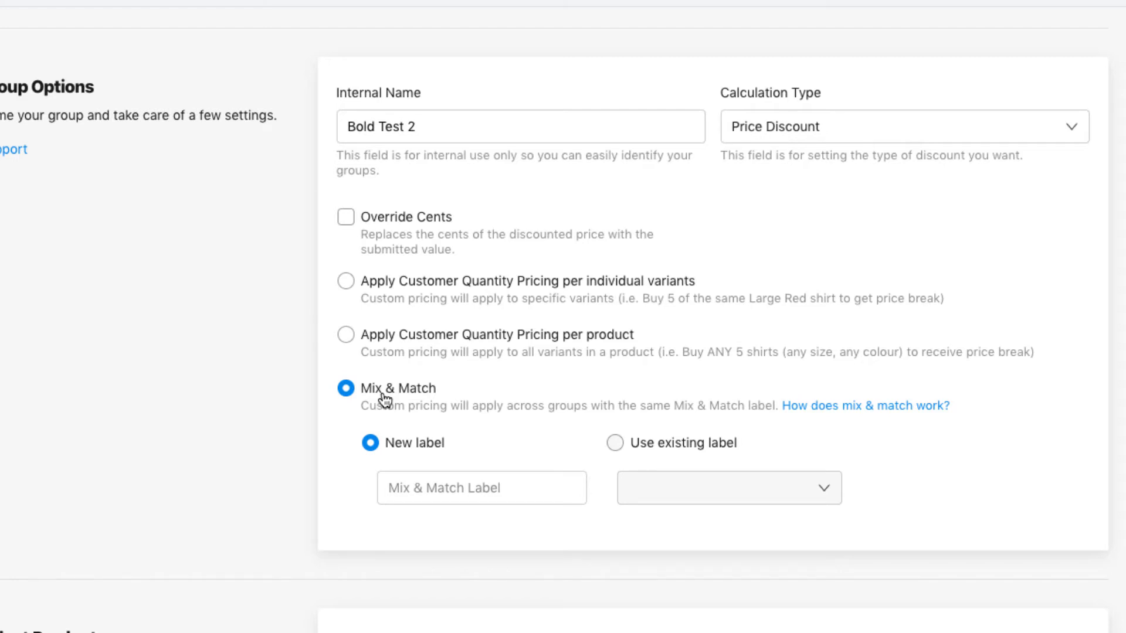
mouse_move(394, 399)
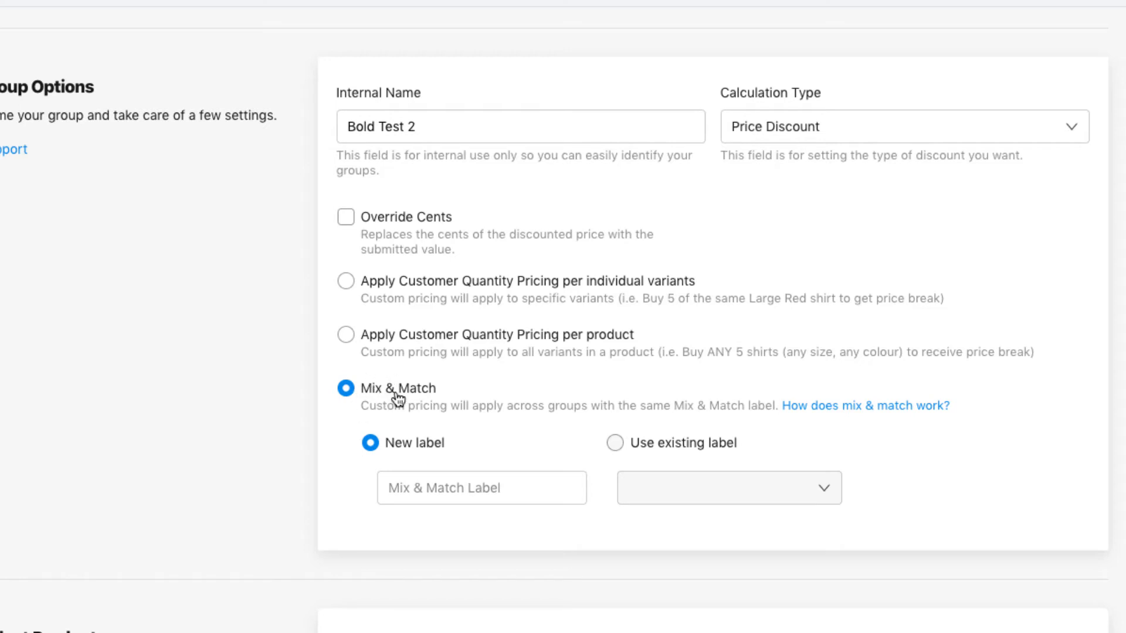
mouse_move(393, 400)
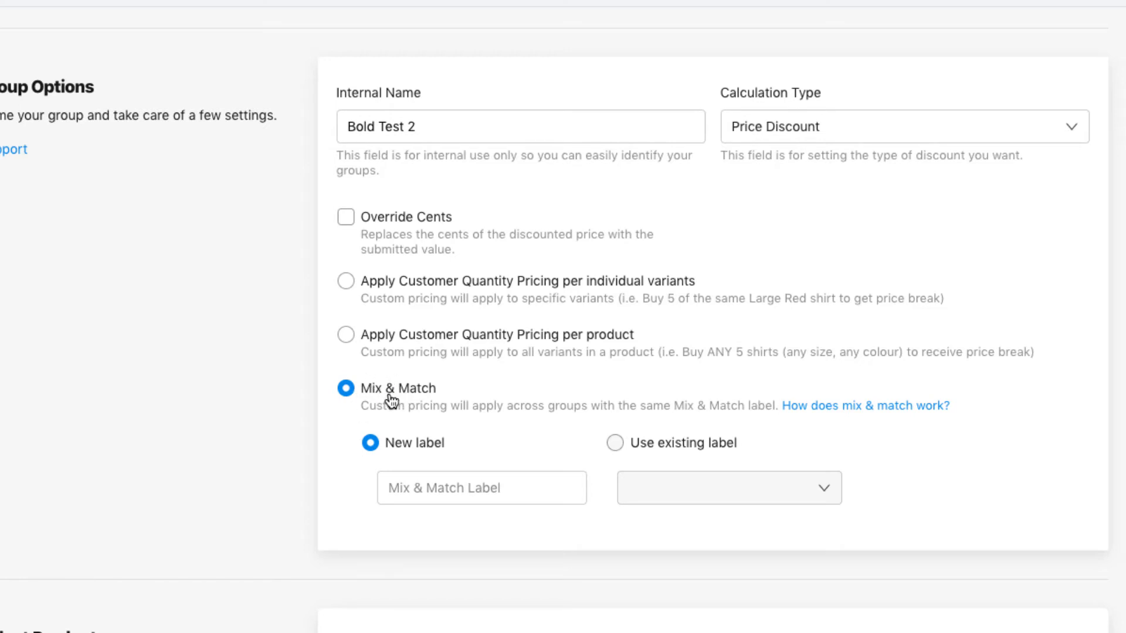
mouse_move(291, 392)
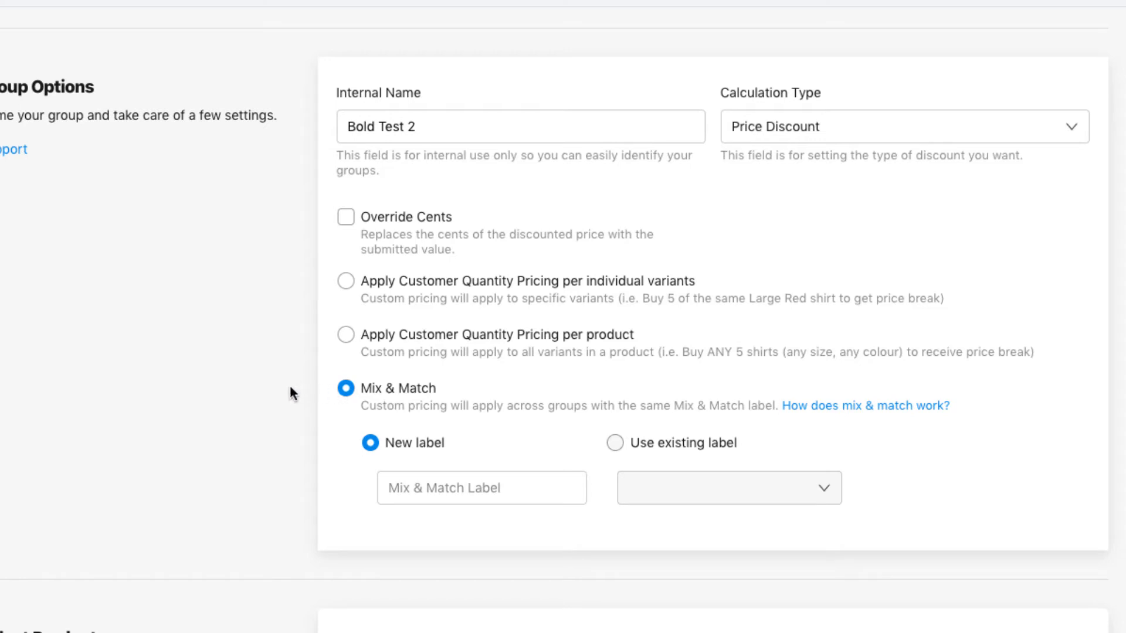
scroll(down, 3)
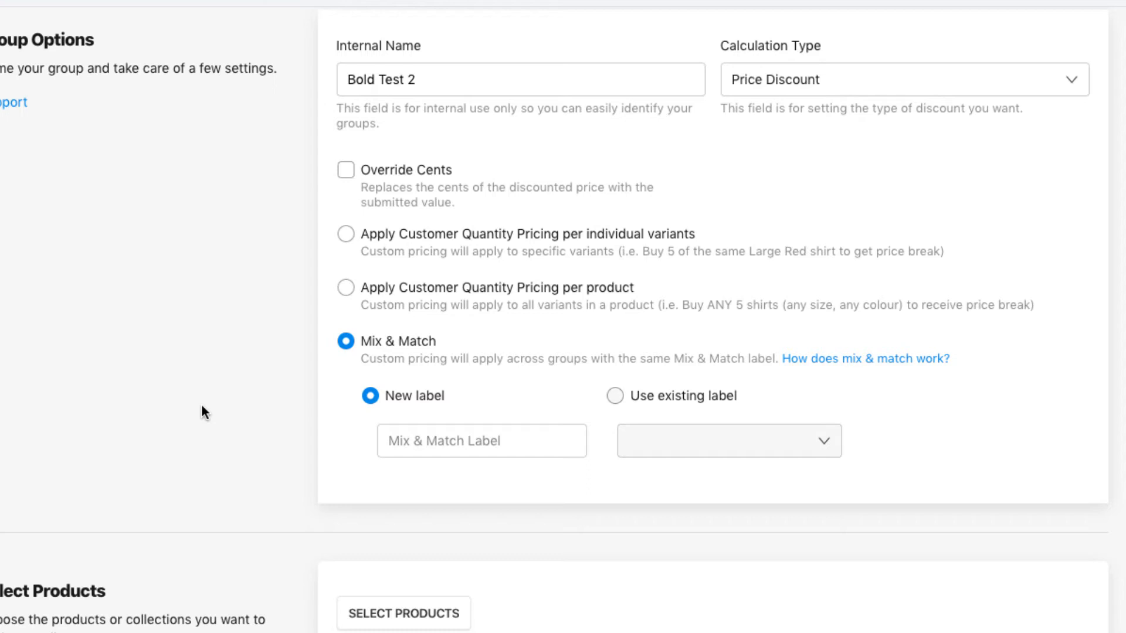
mouse_move(364, 242)
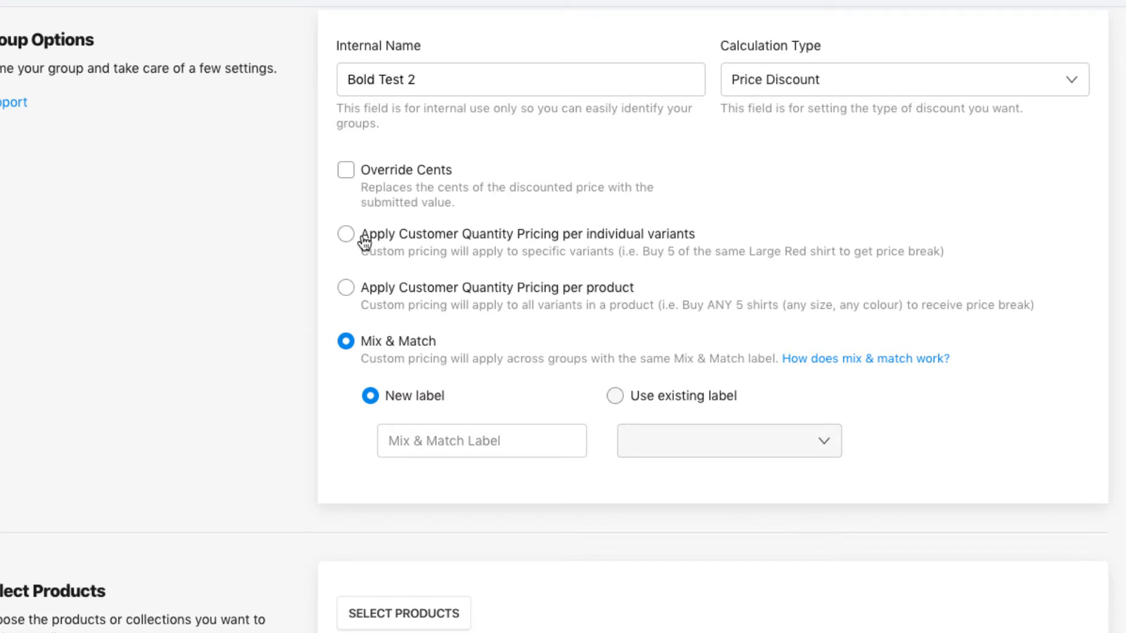
click(345, 234)
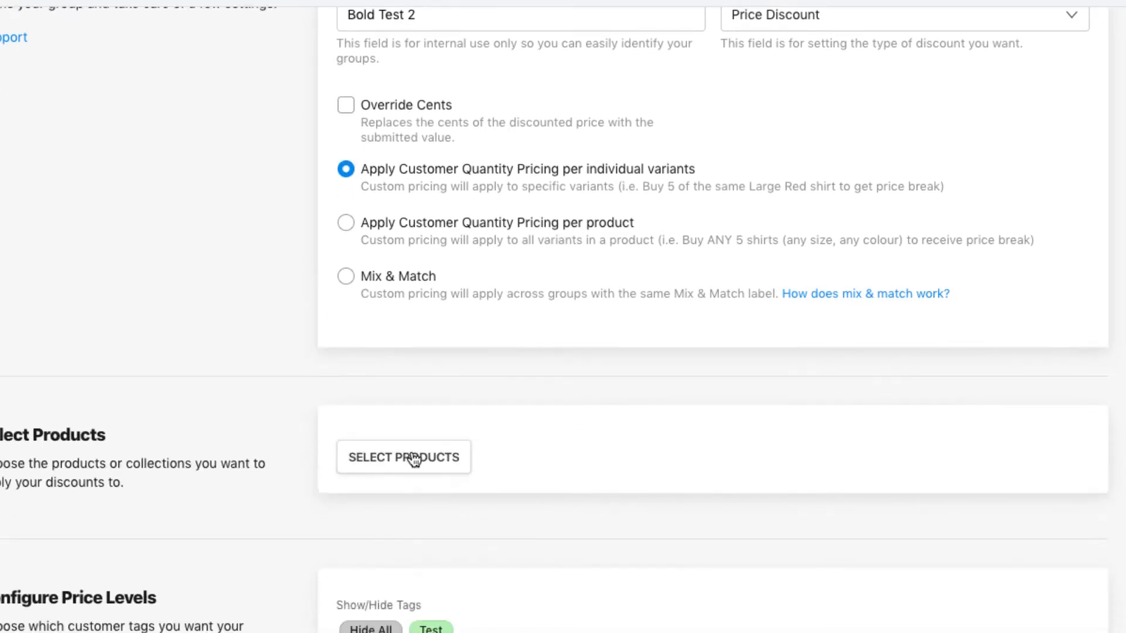
click(403, 456)
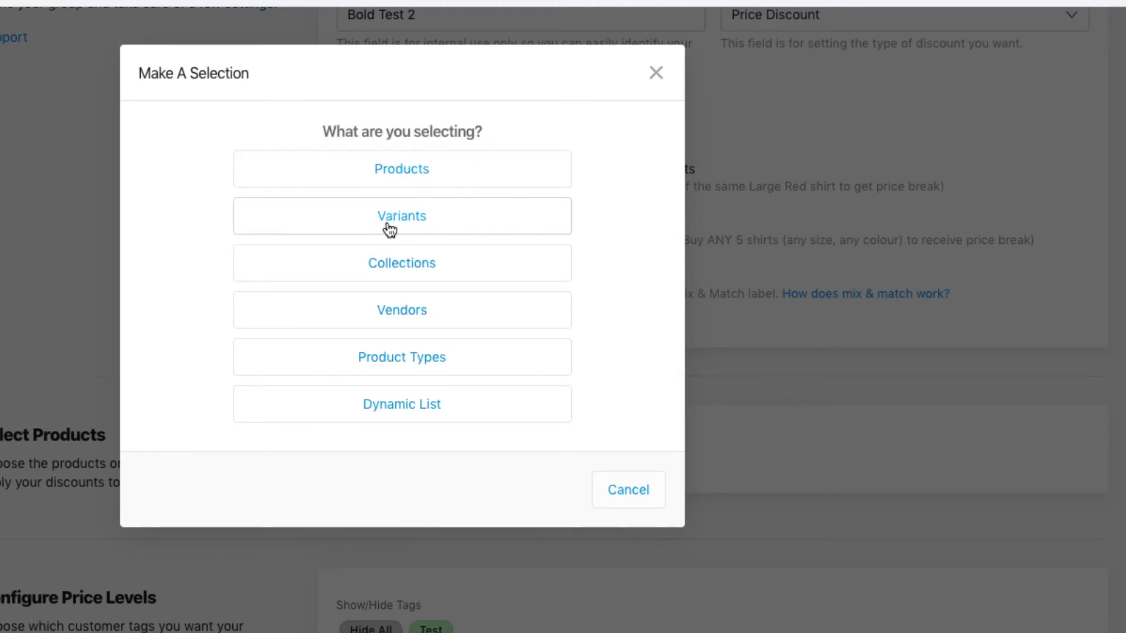
mouse_move(383, 267)
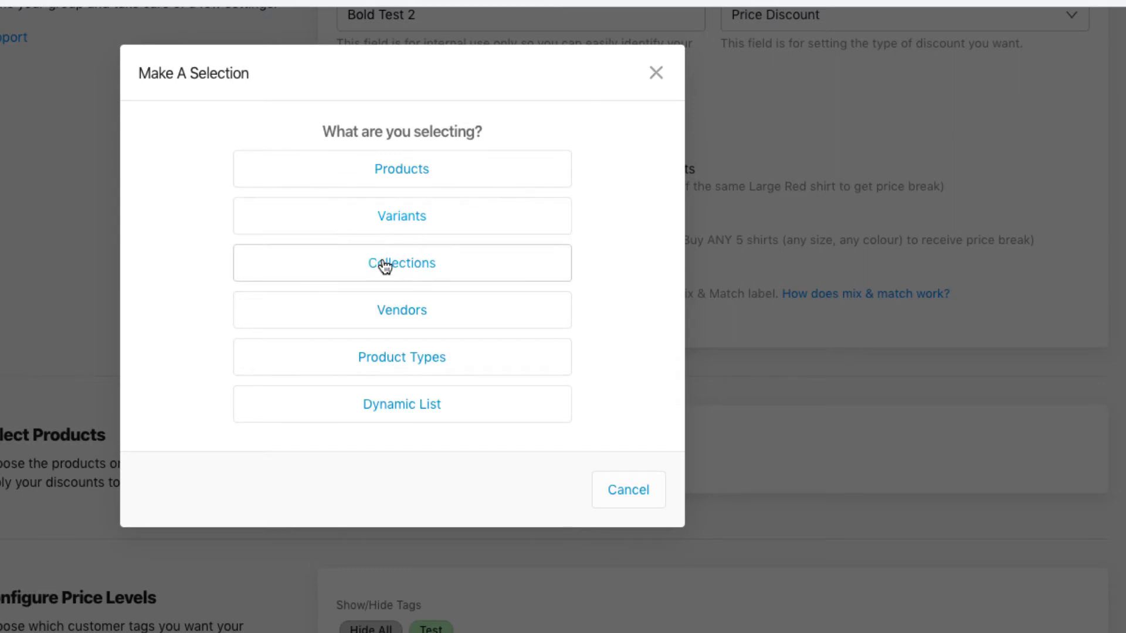
mouse_move(337, 275)
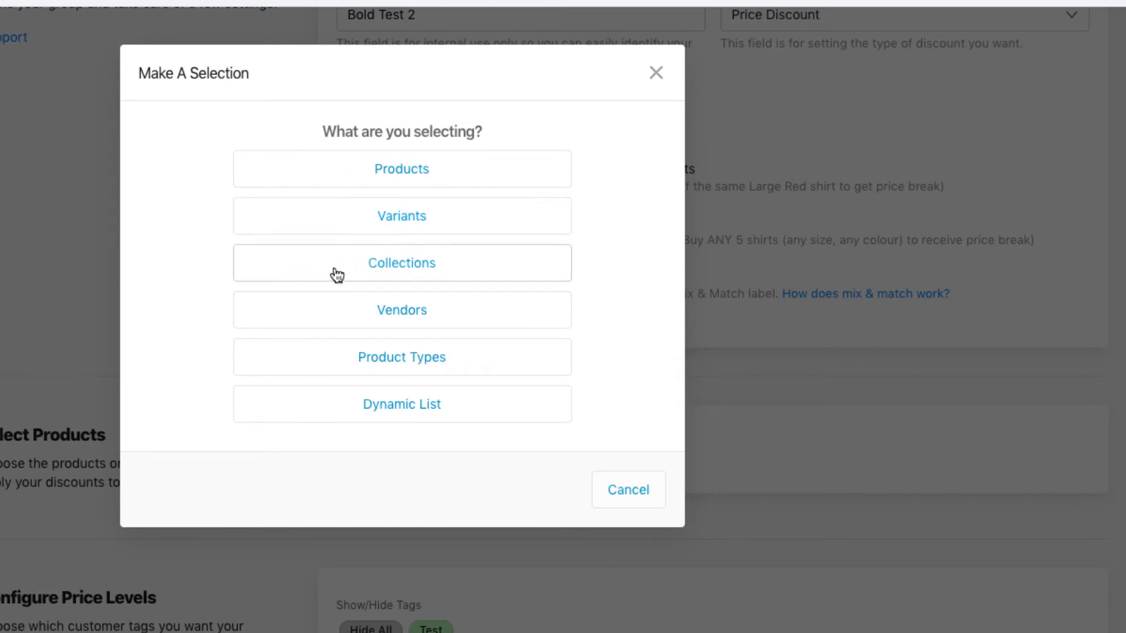
mouse_move(442, 413)
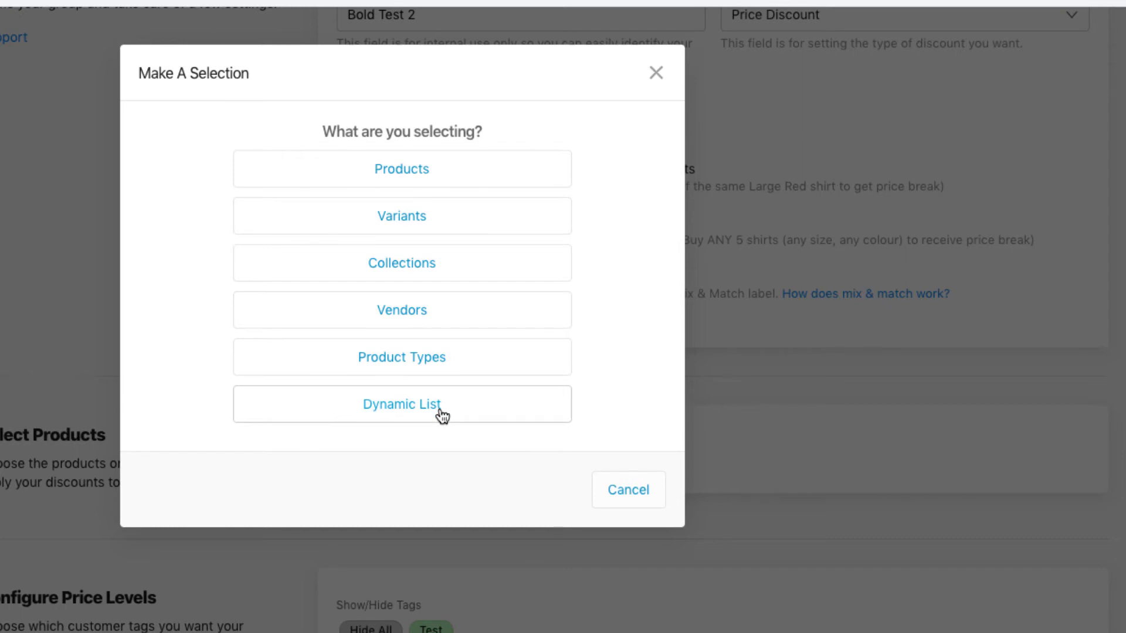
mouse_move(396, 169)
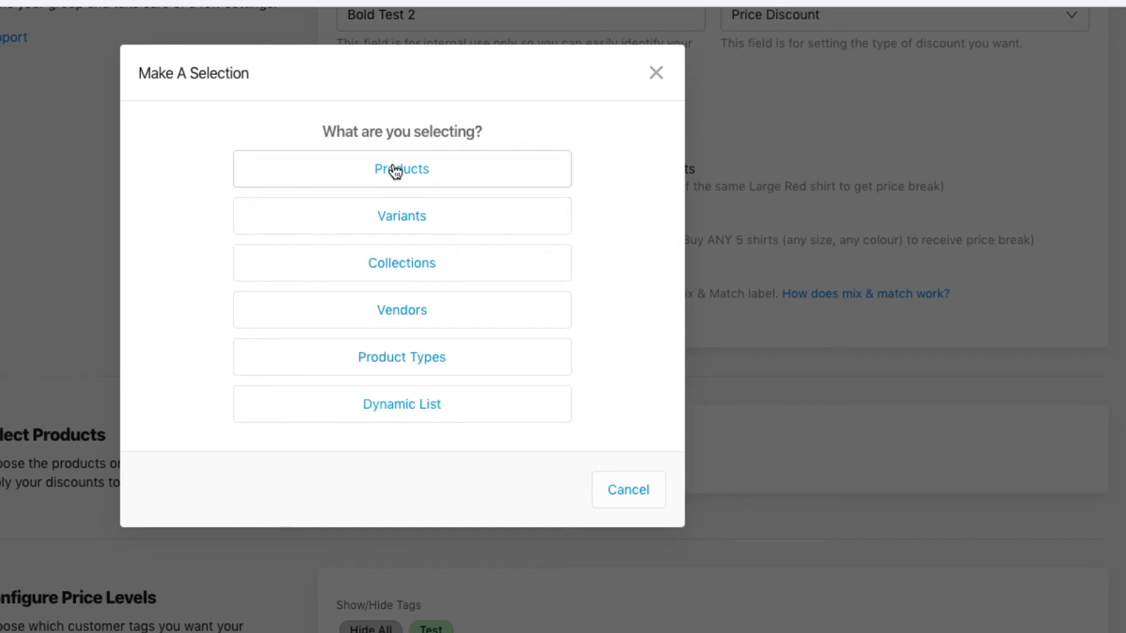
Search individual products and pick '#Bold Test Product without variants' for the group.
click(401, 169)
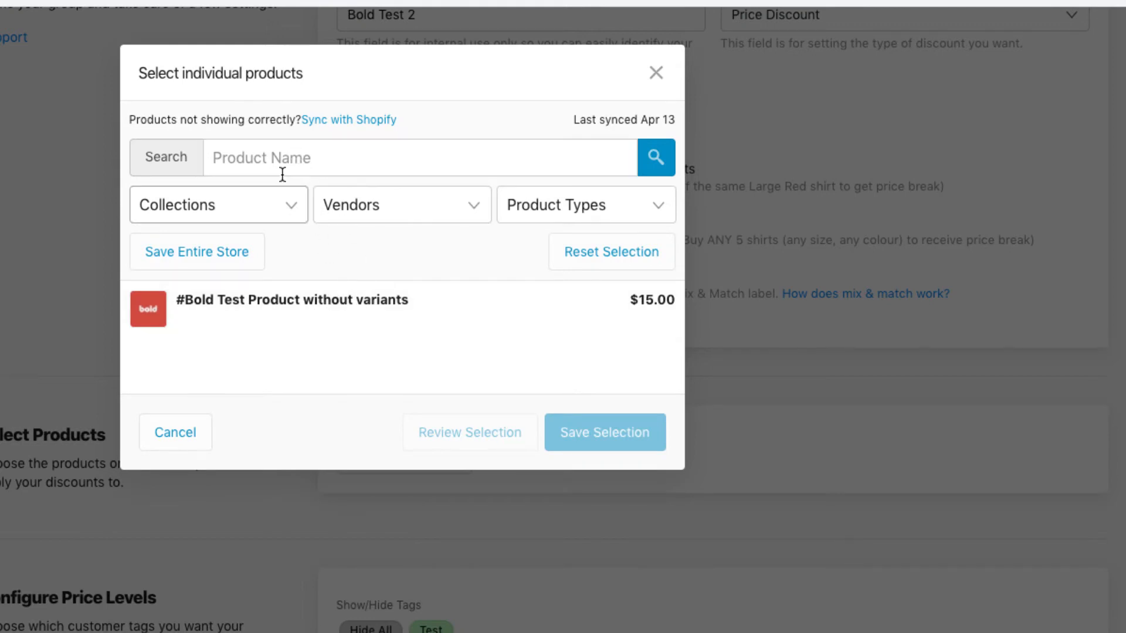
click(653, 157)
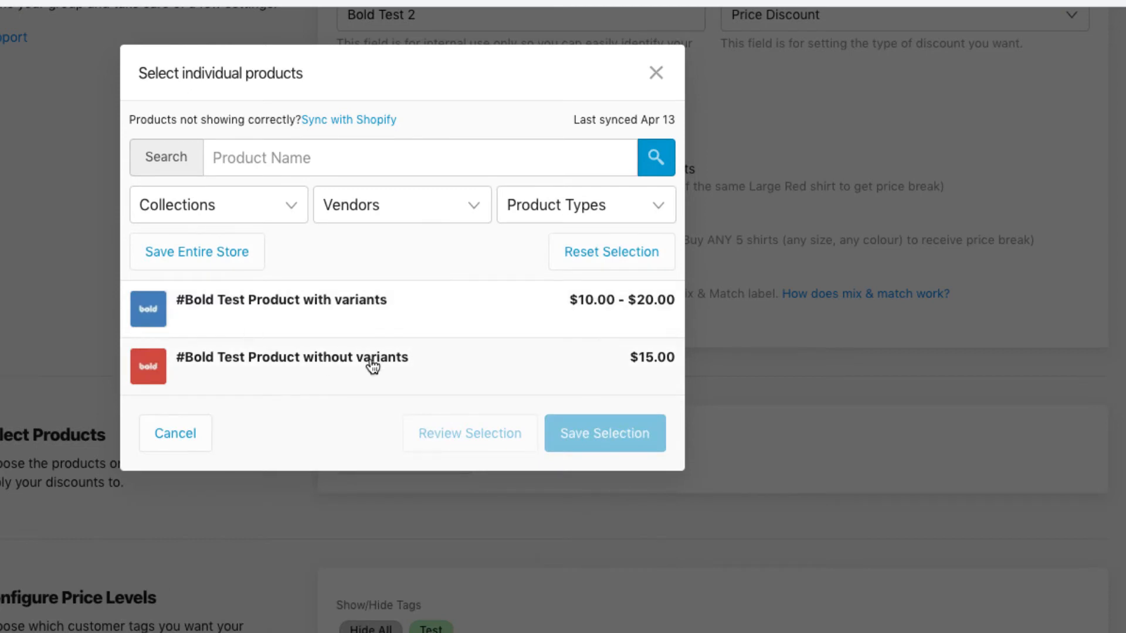
click(420, 157)
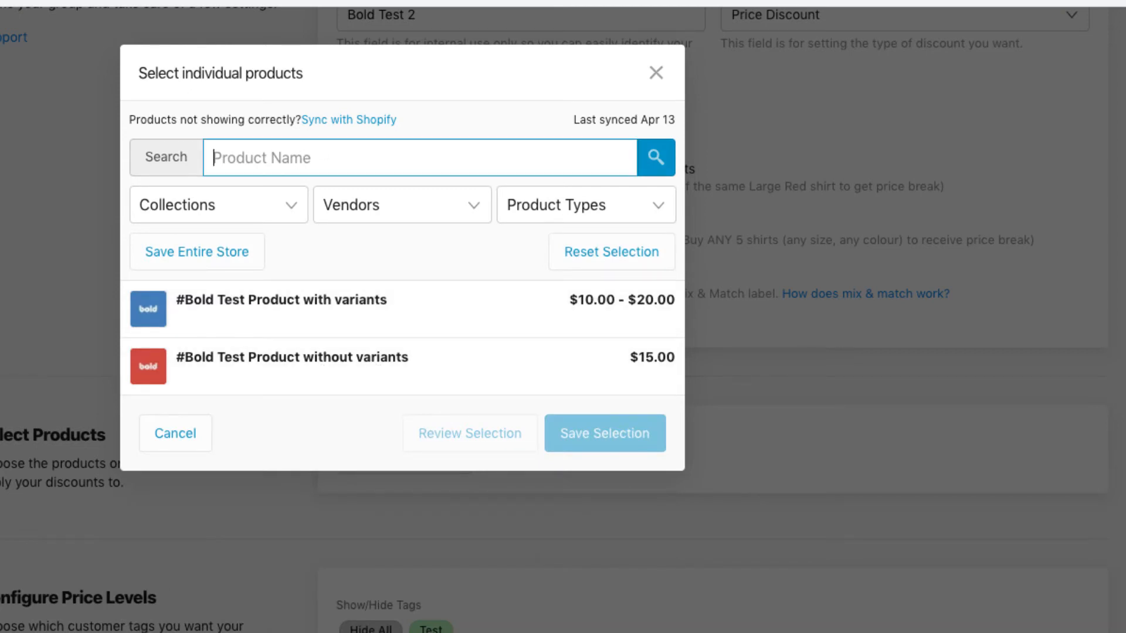
text(without)
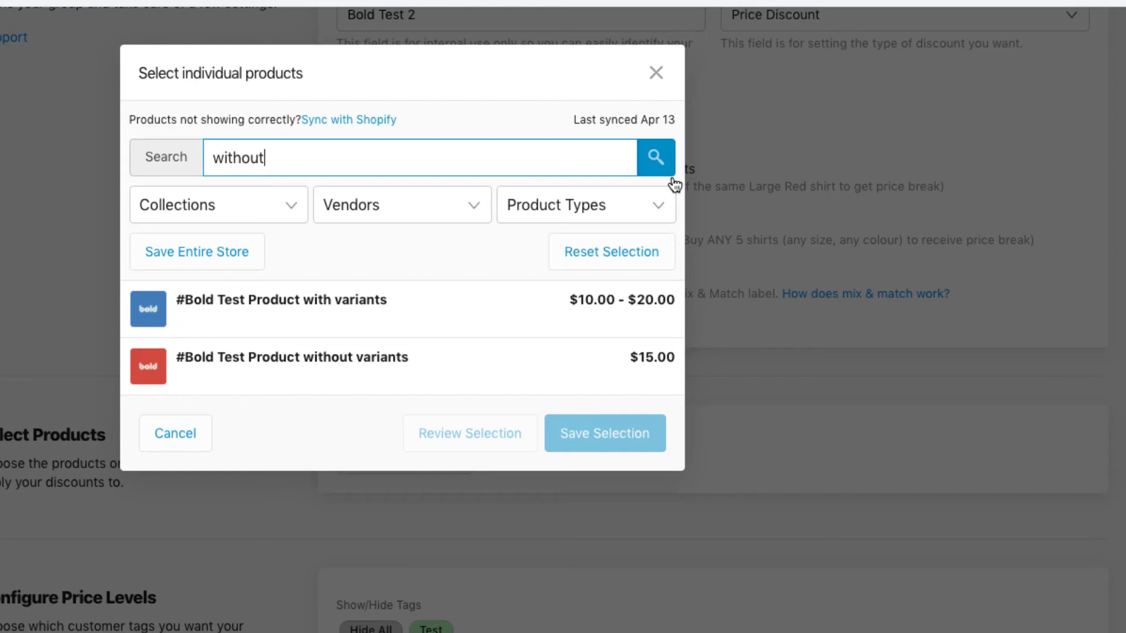
click(655, 157)
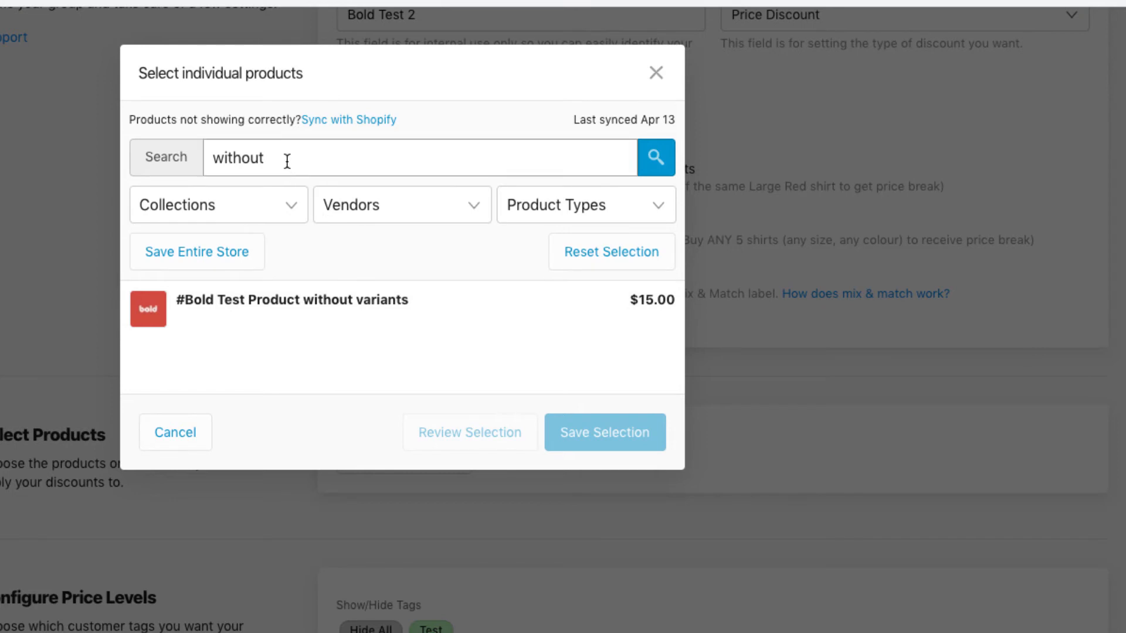
double_click(237, 157)
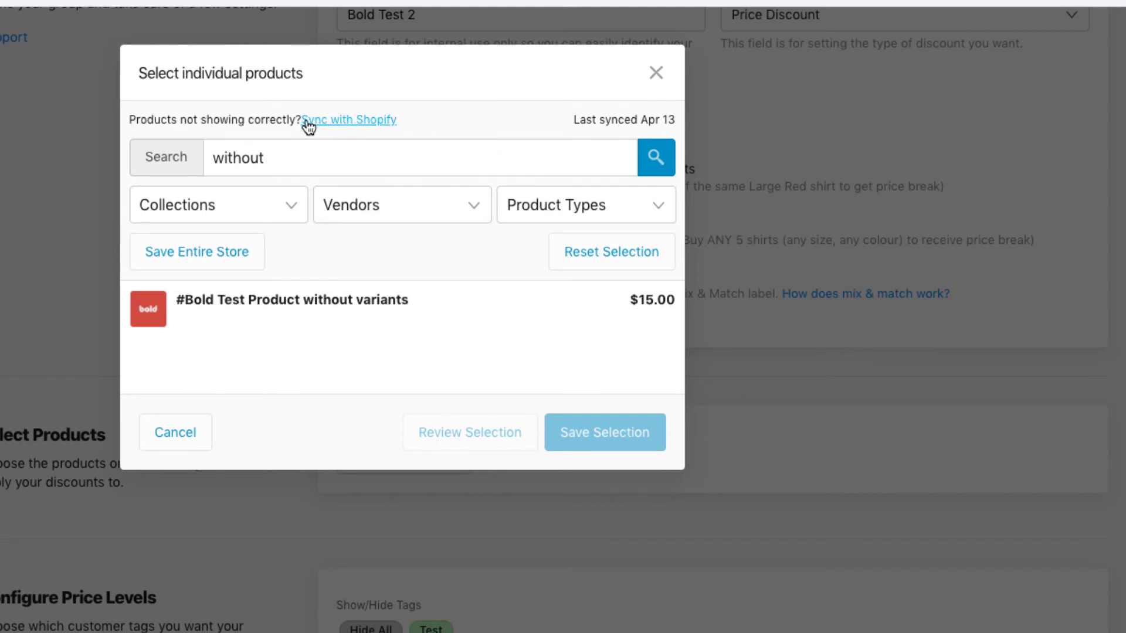
mouse_move(399, 122)
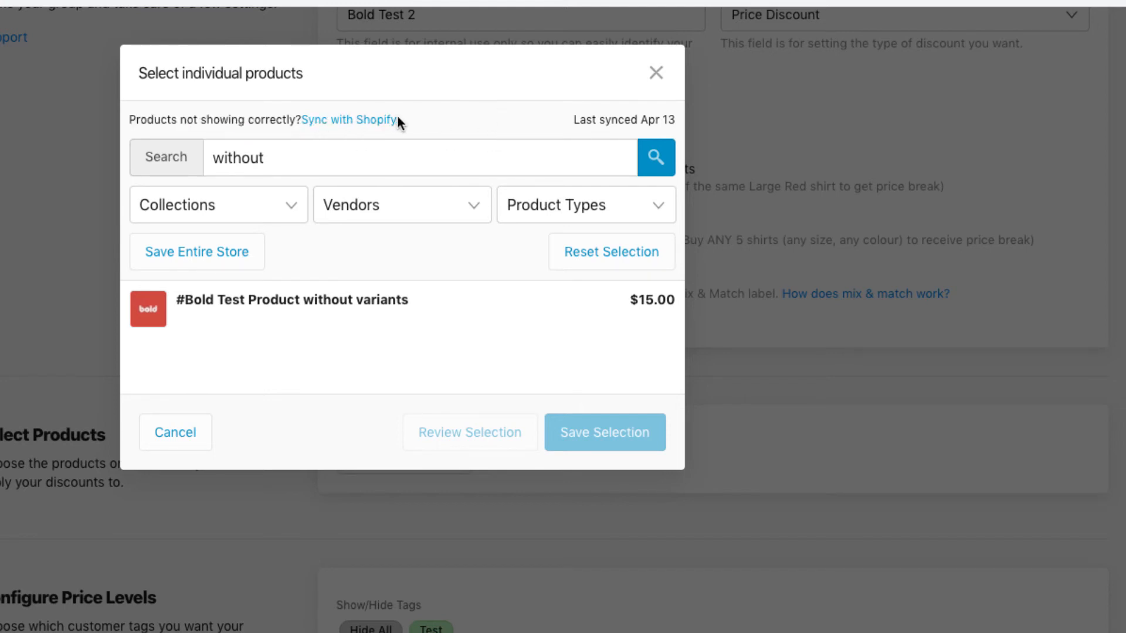
mouse_move(439, 119)
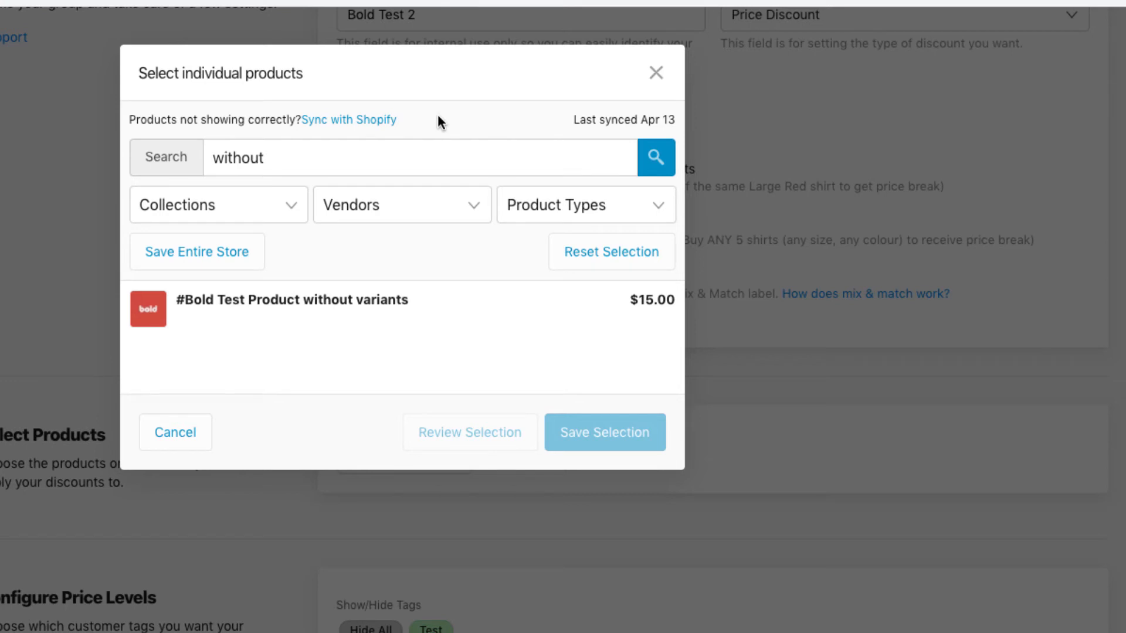
mouse_move(450, 121)
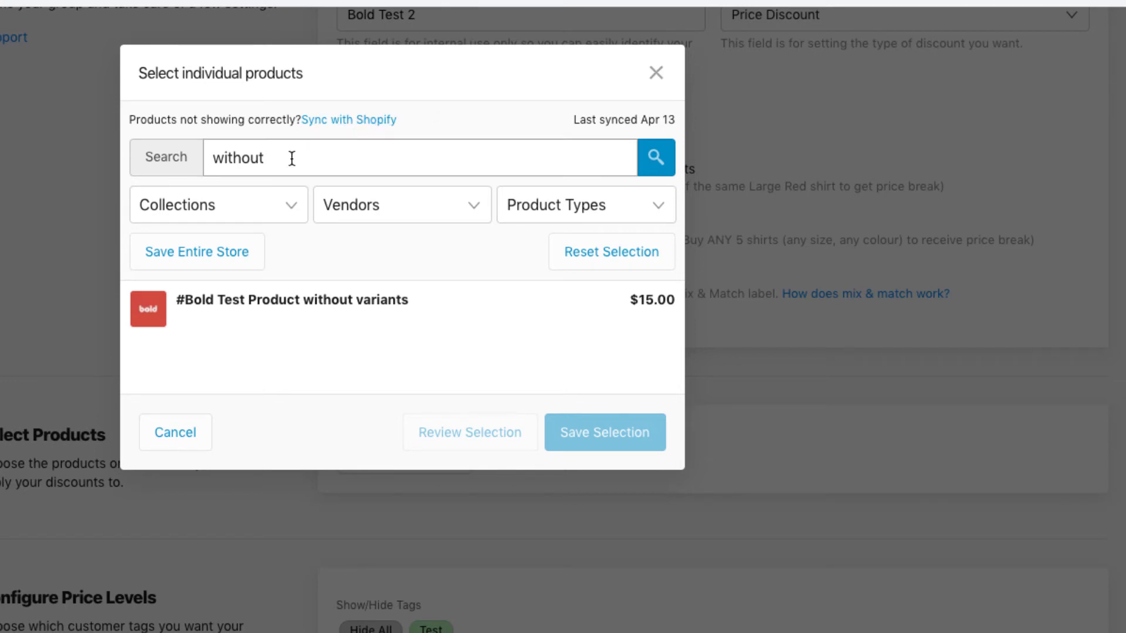
click(419, 157)
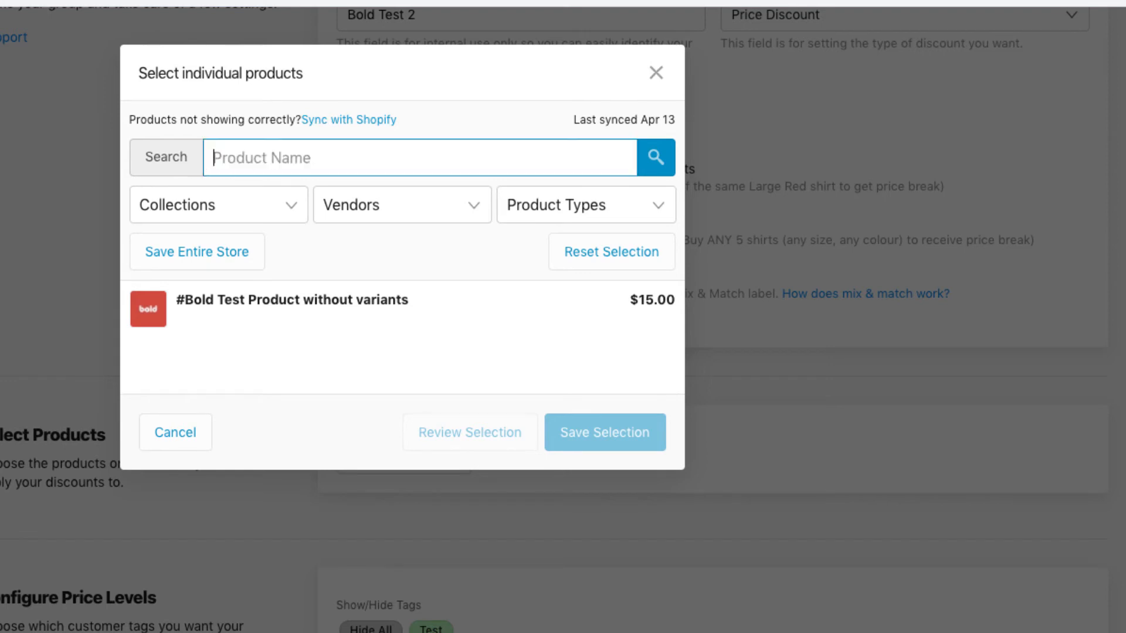
text(with)
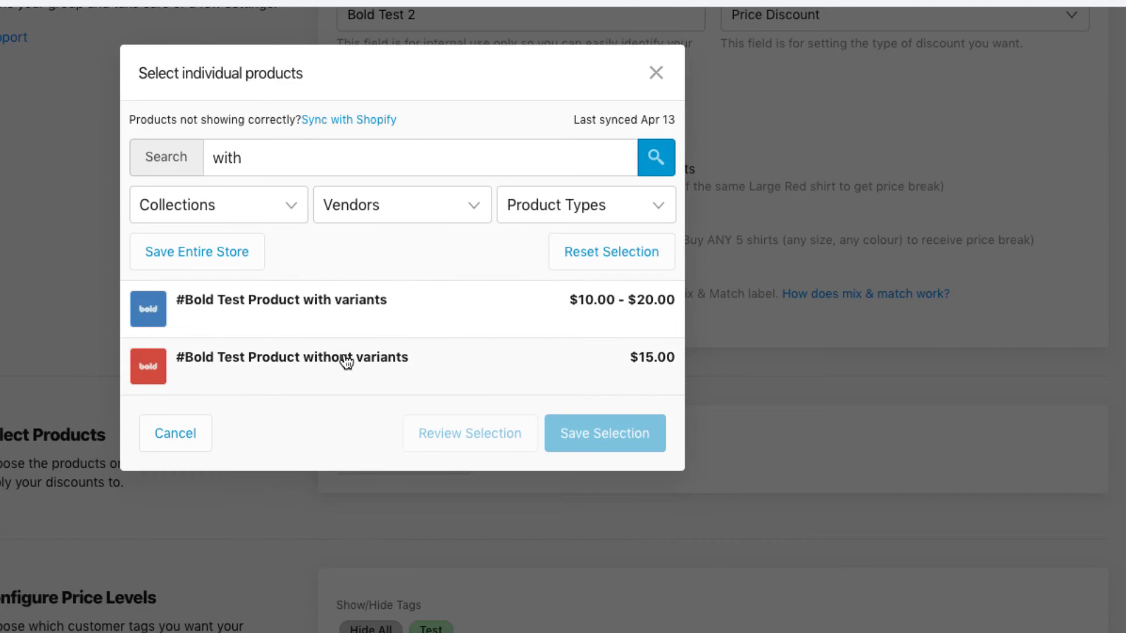
click(175, 433)
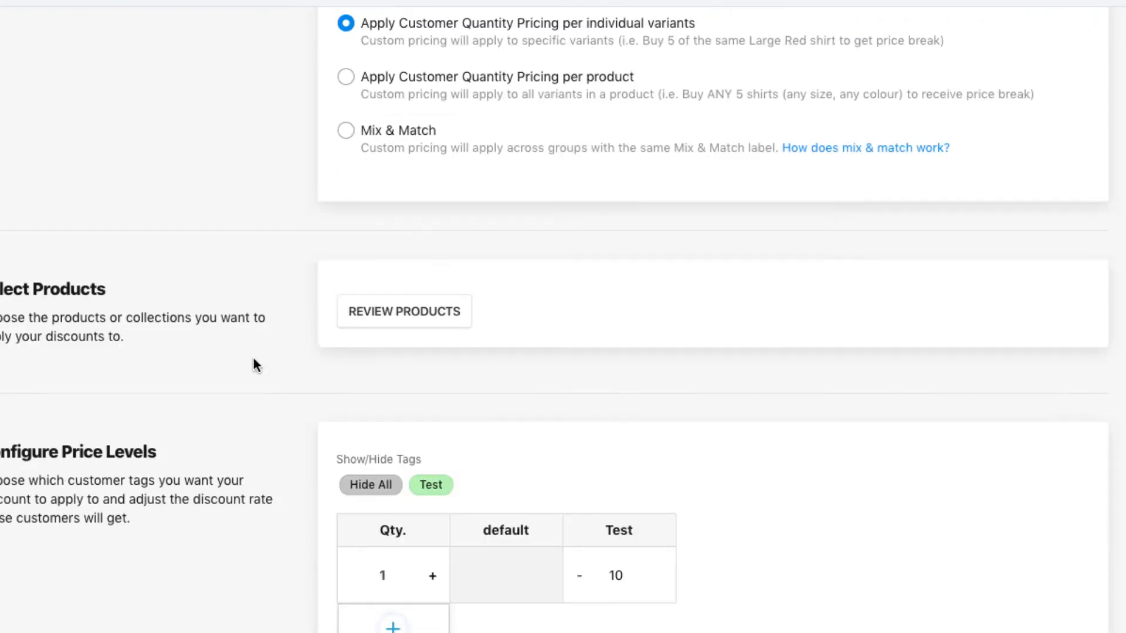
scroll(down, 3)
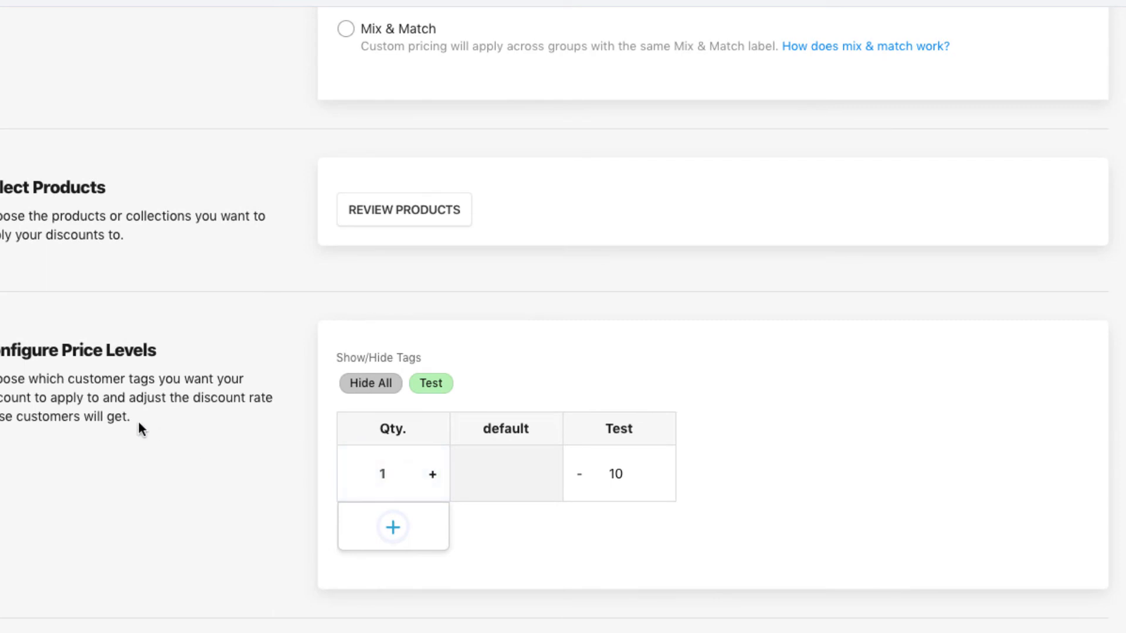
mouse_move(156, 503)
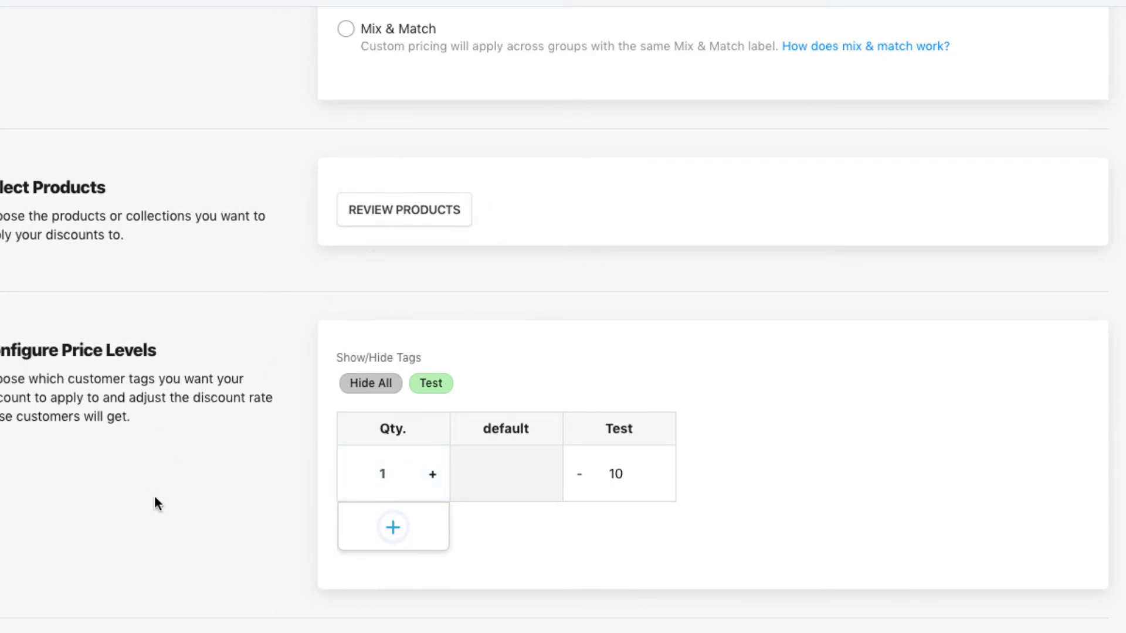
double_click(392, 428)
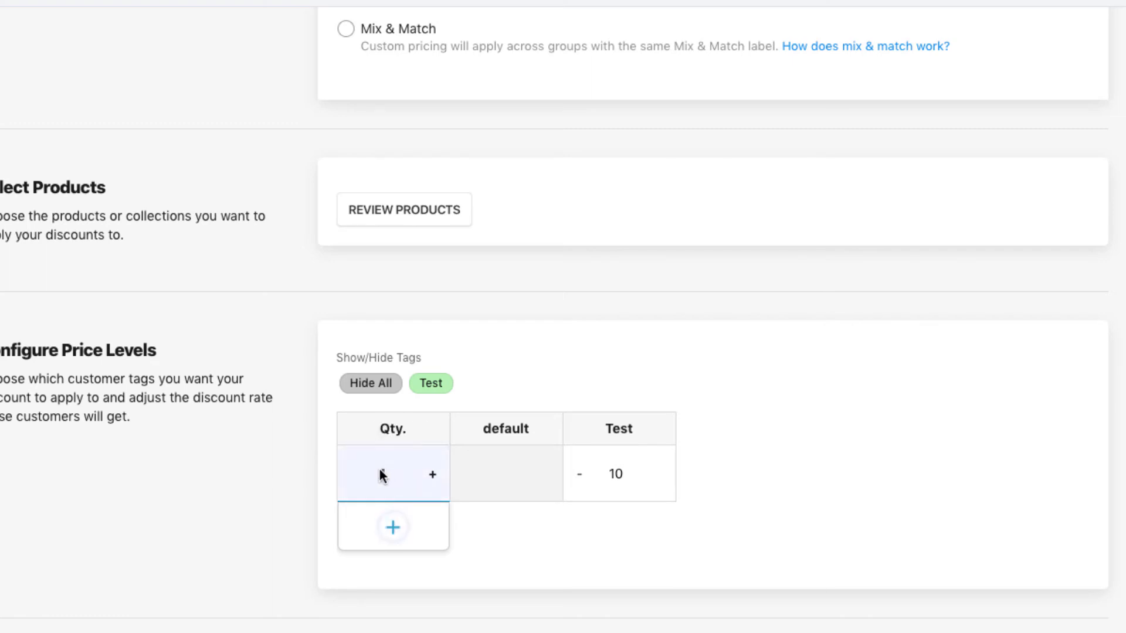
click(393, 528)
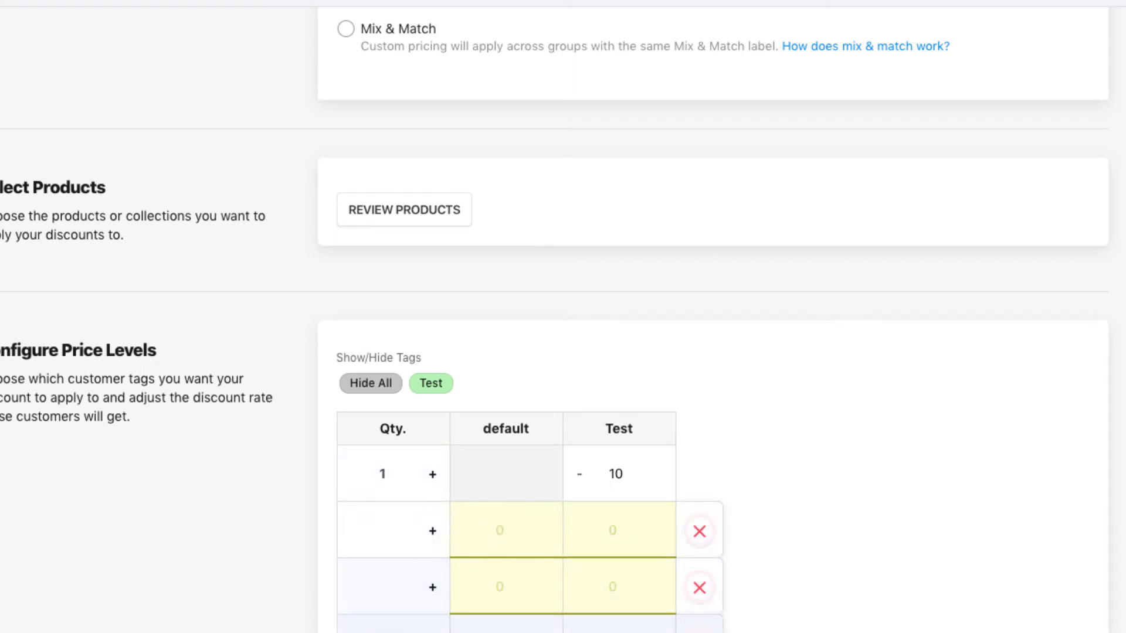
click(698, 530)
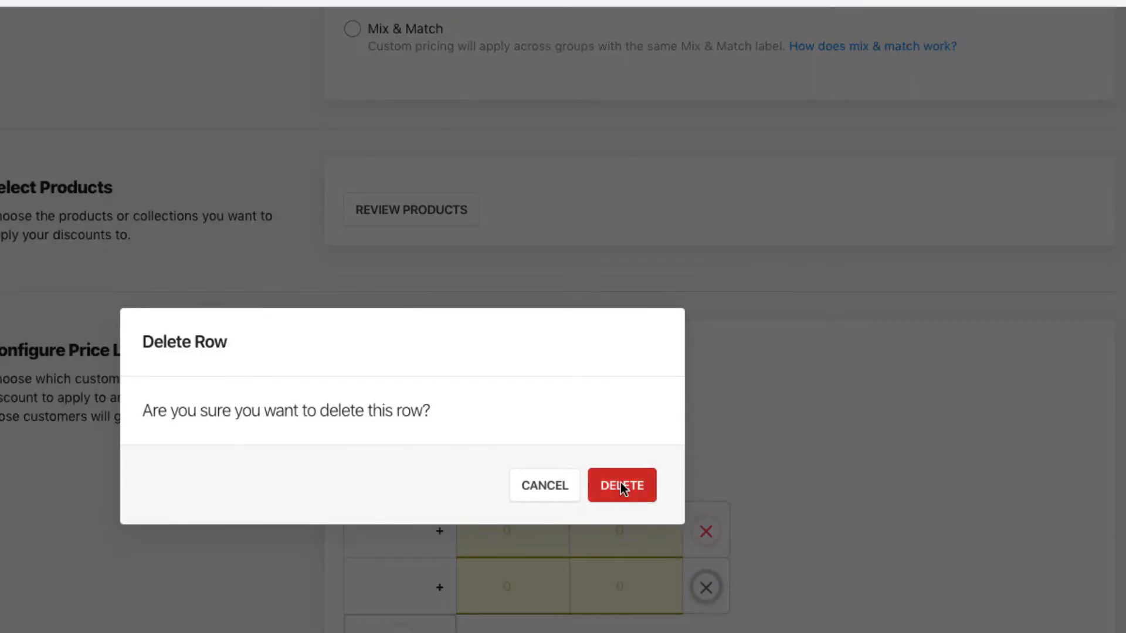
click(620, 485)
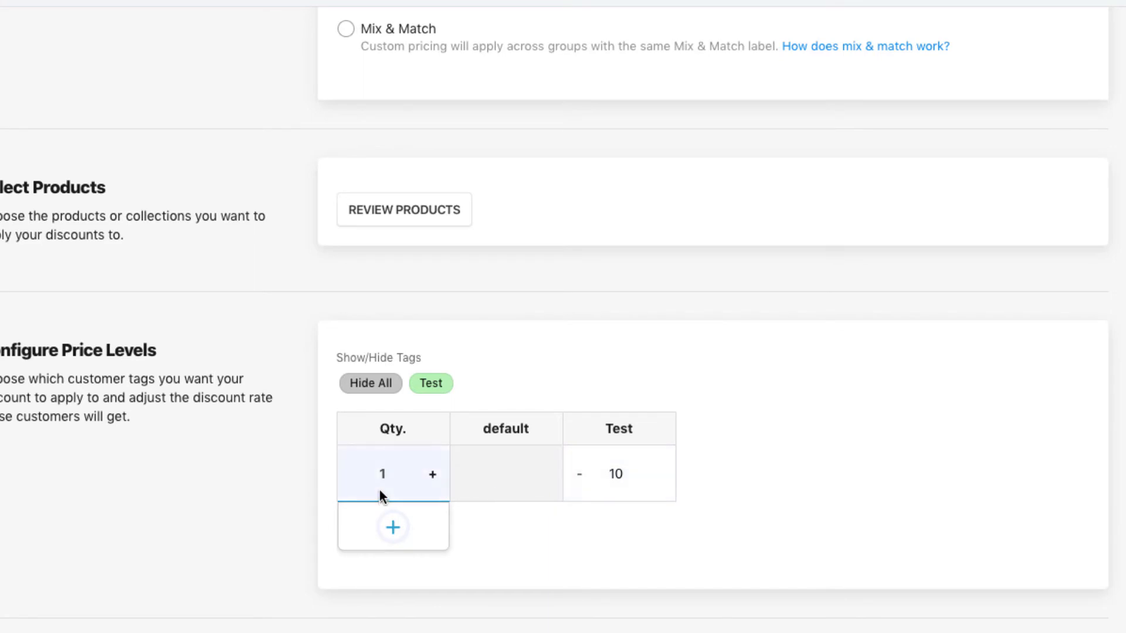
Add quantity tier rows 1–4 with Test discounts 2, 3, 4 and 5.
click(615, 474)
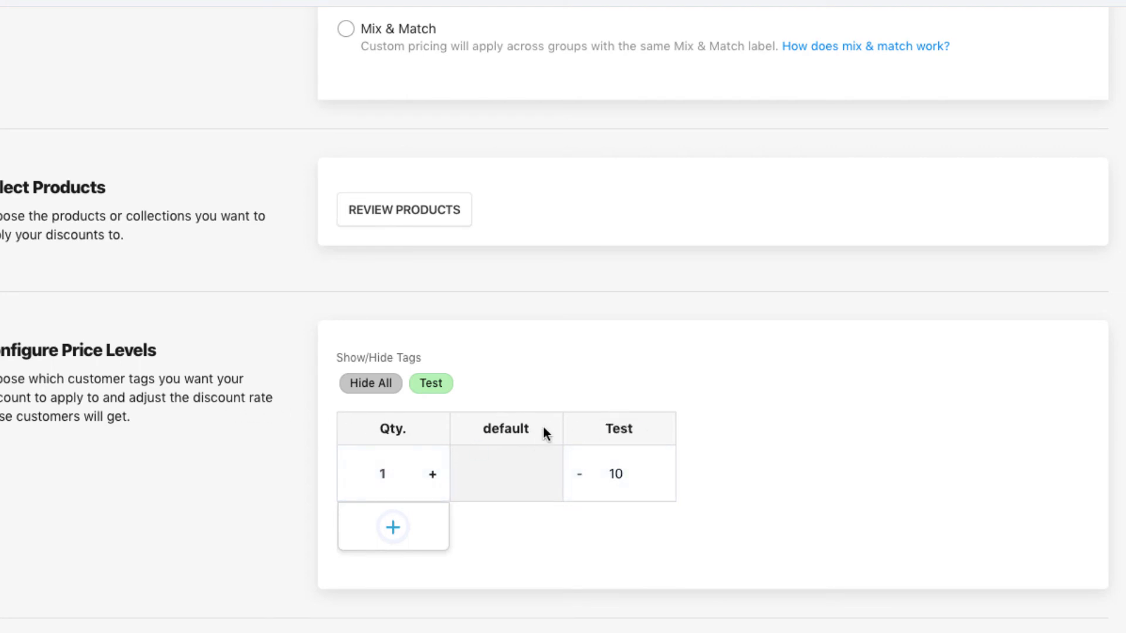
mouse_move(366, 535)
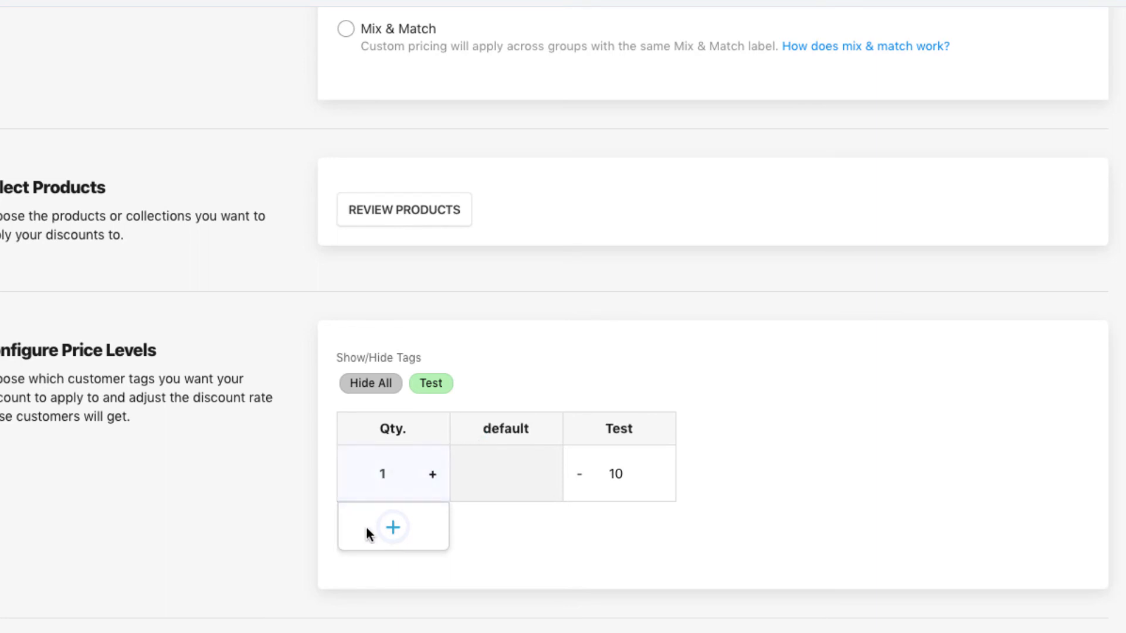
click(393, 527)
text(2)
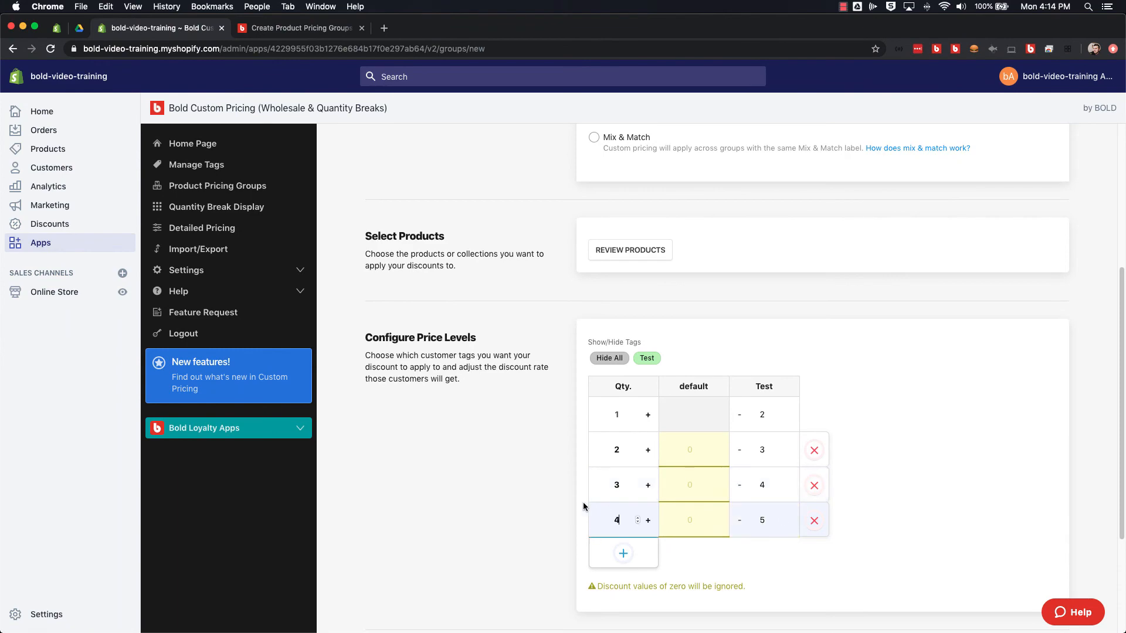
scroll(down, 3)
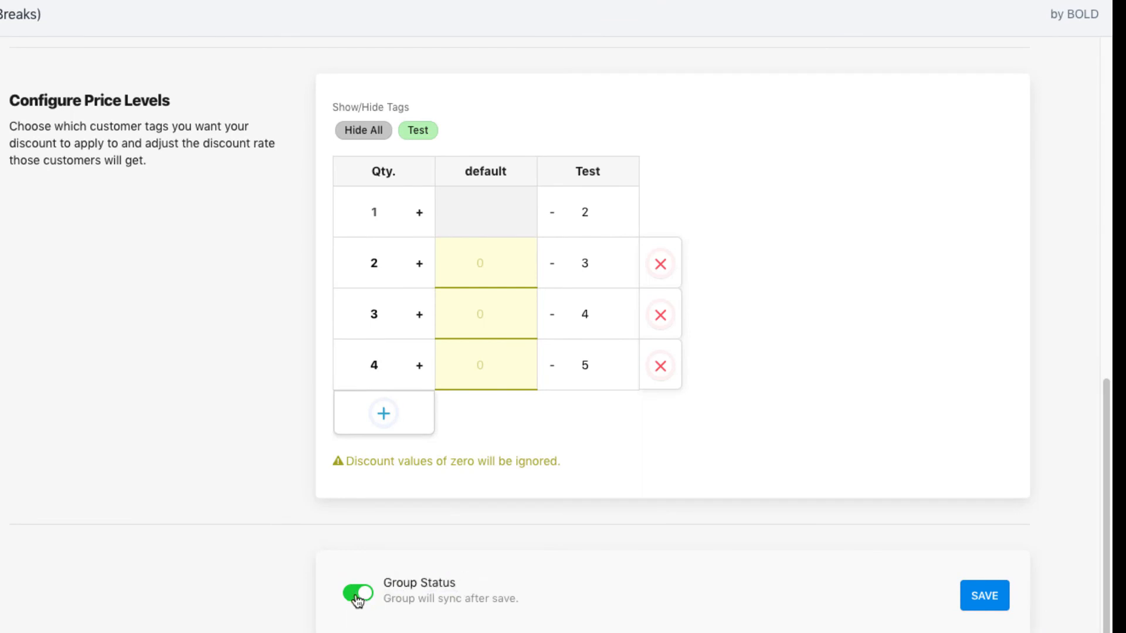
mouse_move(950, 589)
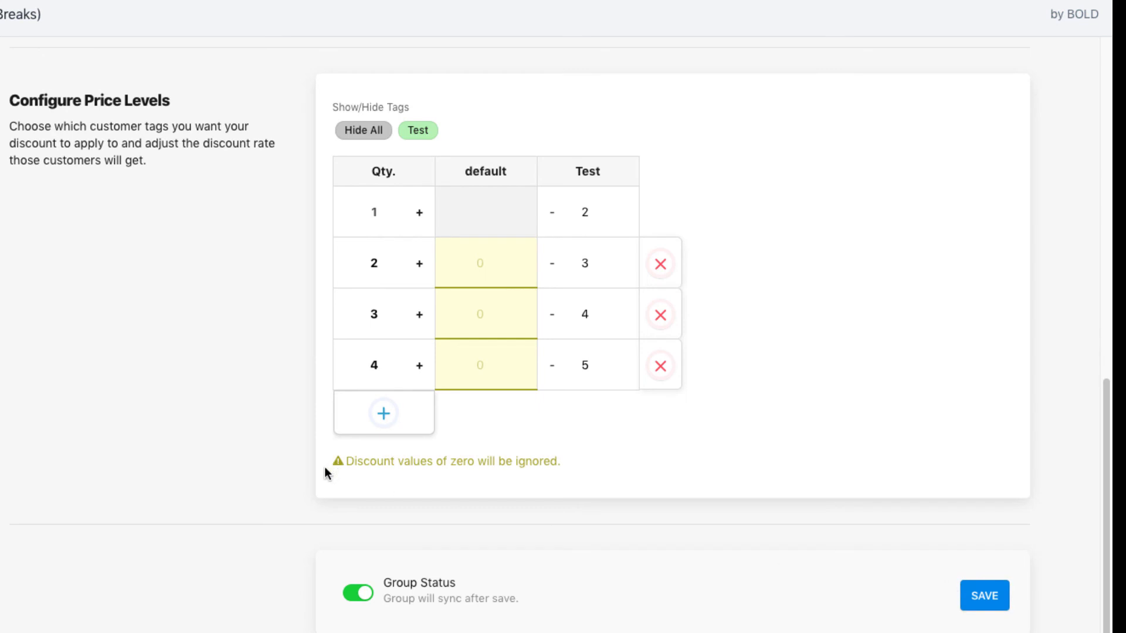
mouse_move(567, 397)
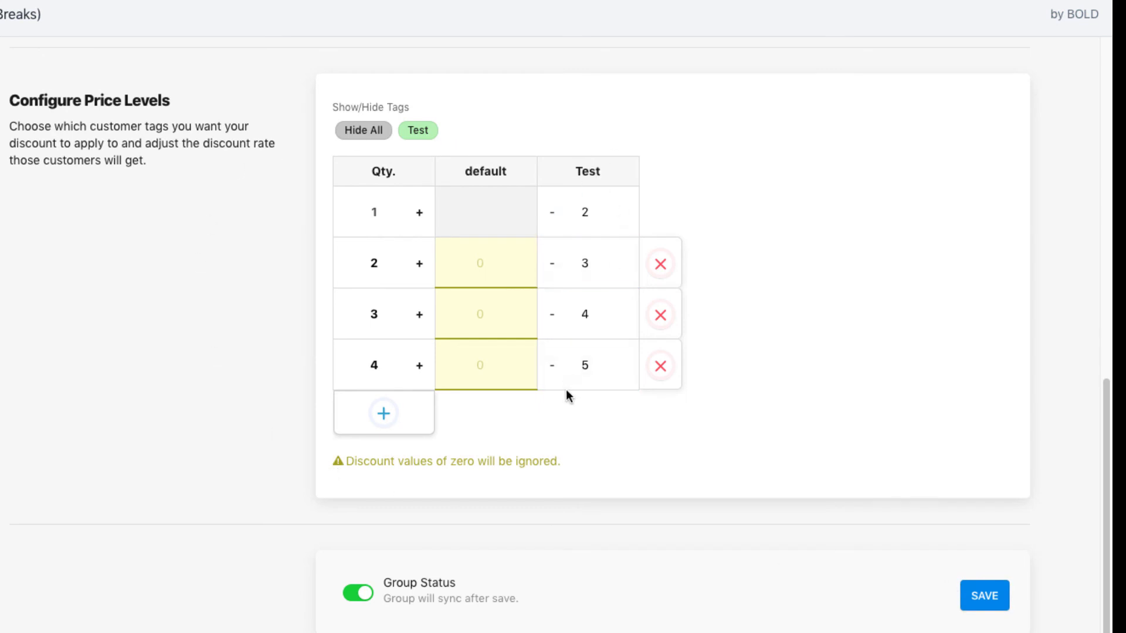
mouse_move(357, 593)
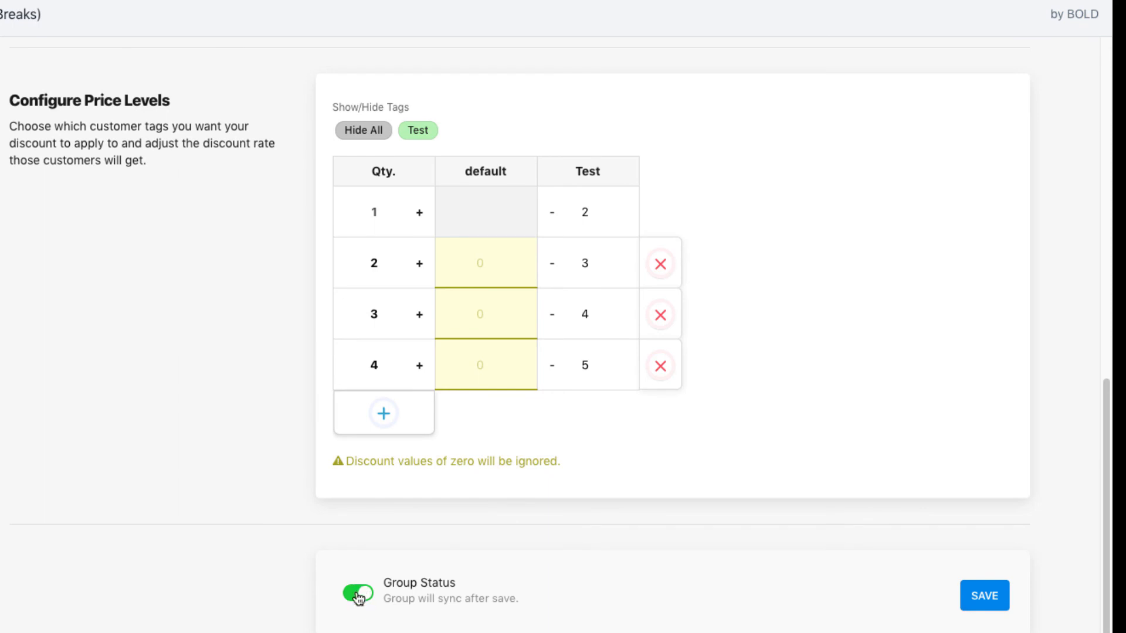
Turn the Group Status toggle off and save the Bold Test 2 group.
click(357, 594)
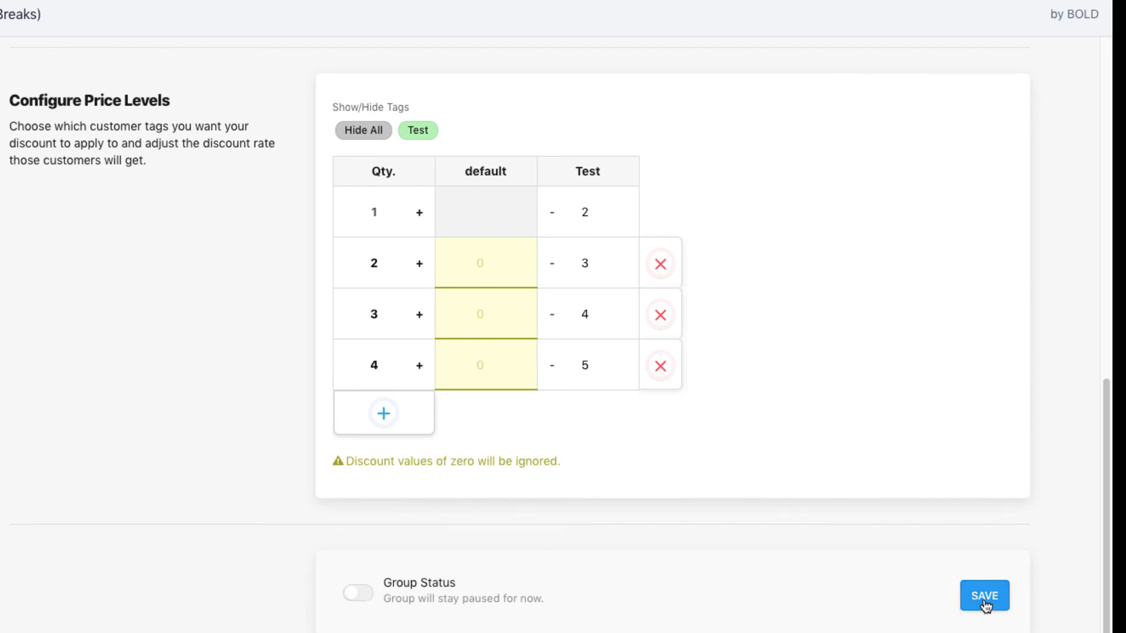
click(985, 596)
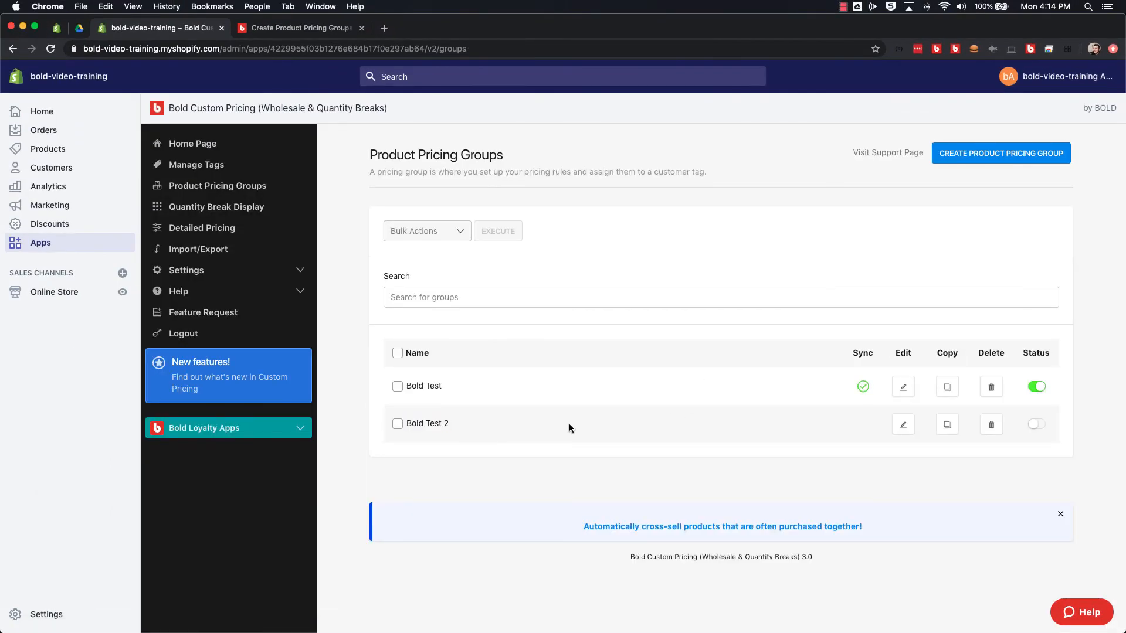
mouse_move(860, 424)
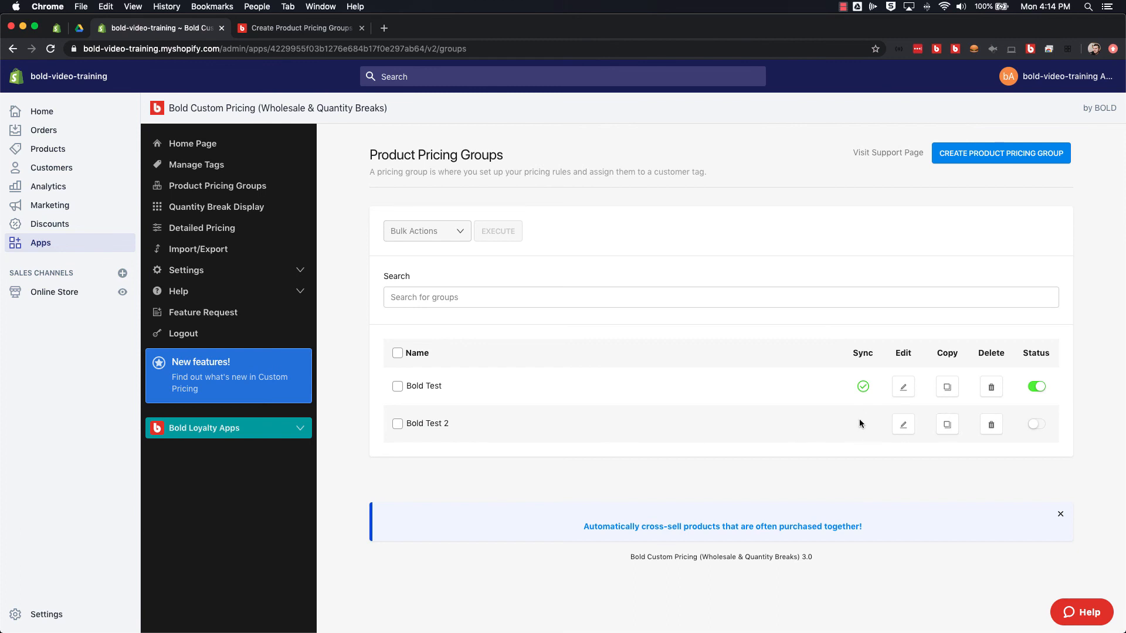
mouse_move(880, 402)
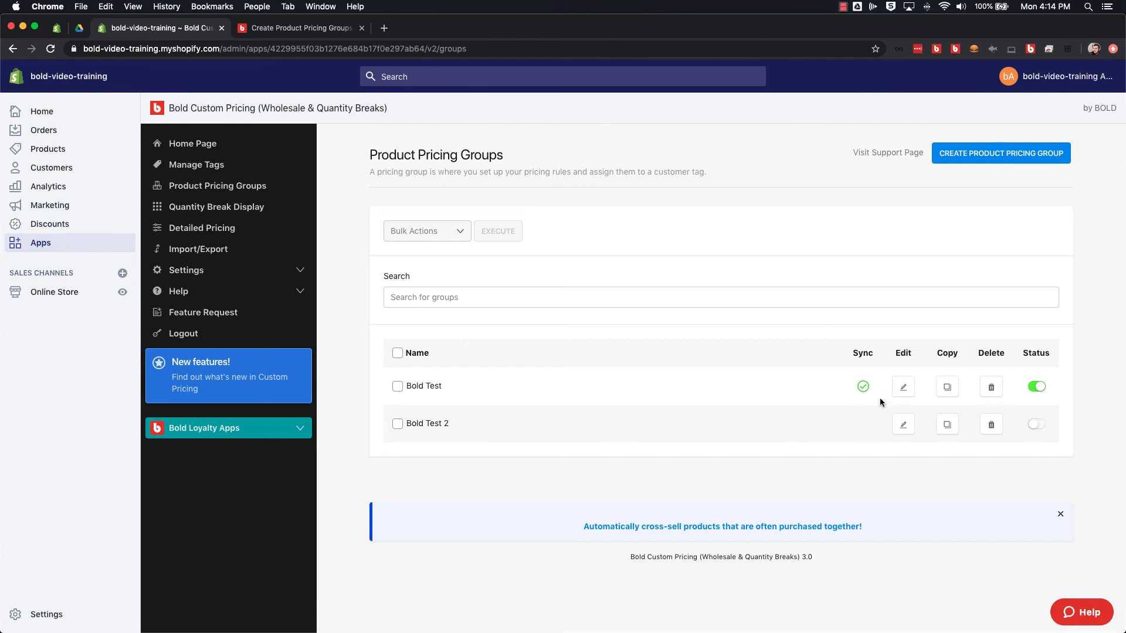
mouse_move(879, 419)
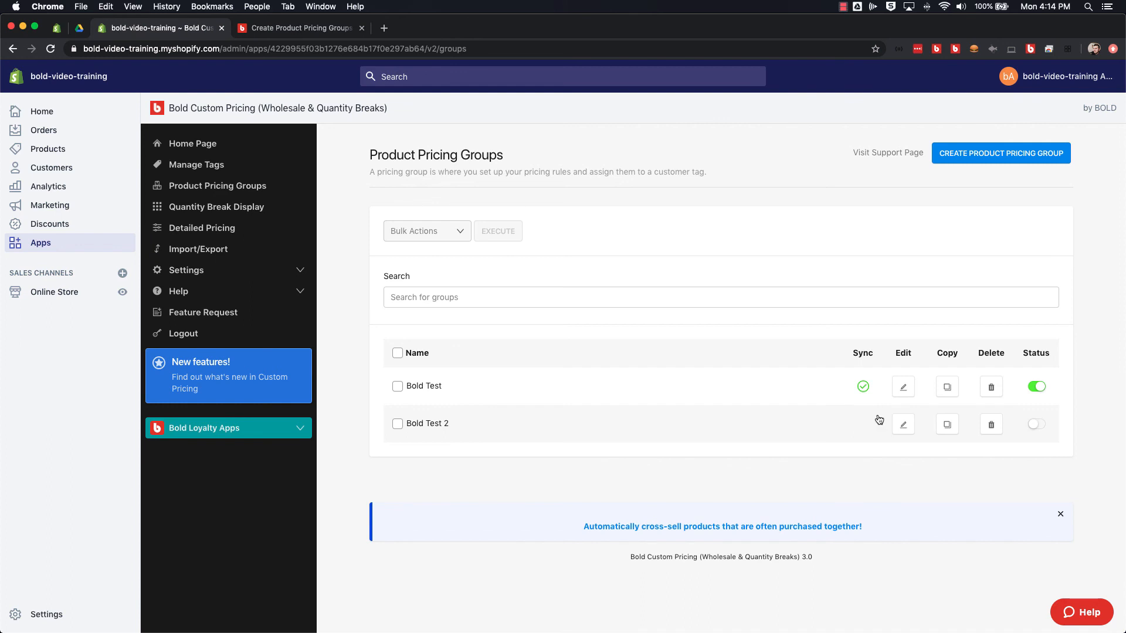
mouse_move(439, 391)
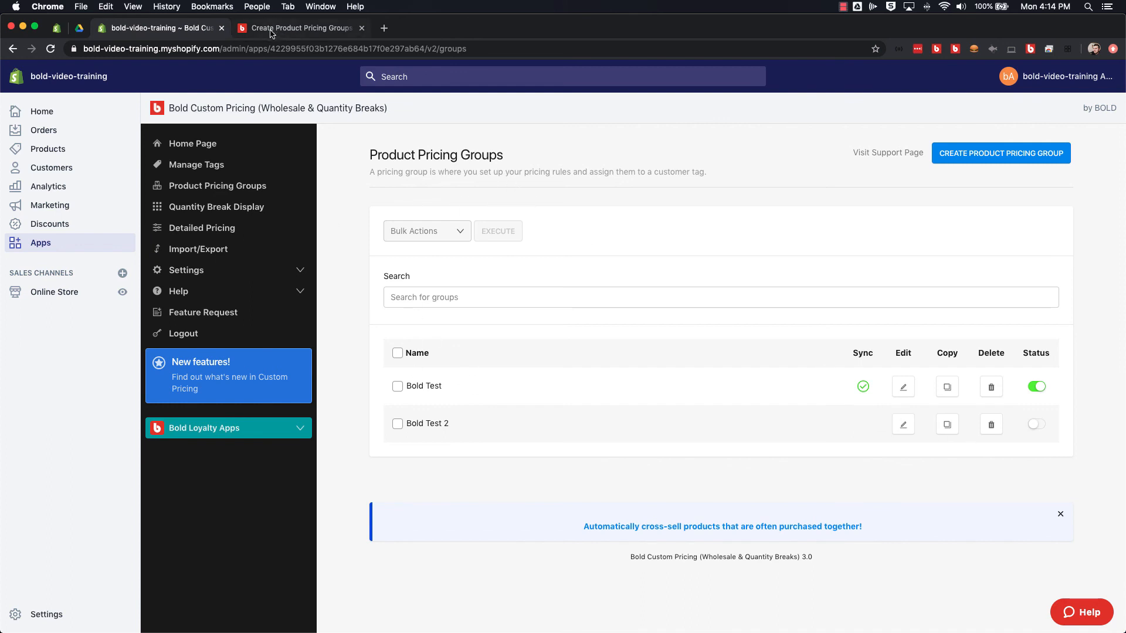
mouse_move(298, 28)
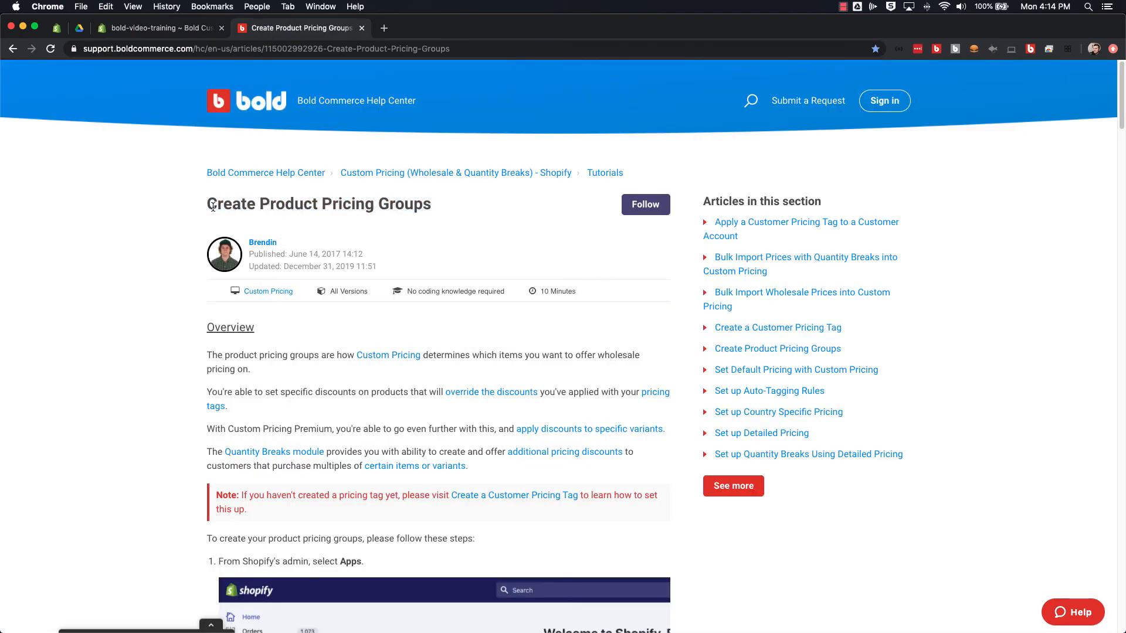
mouse_move(433, 207)
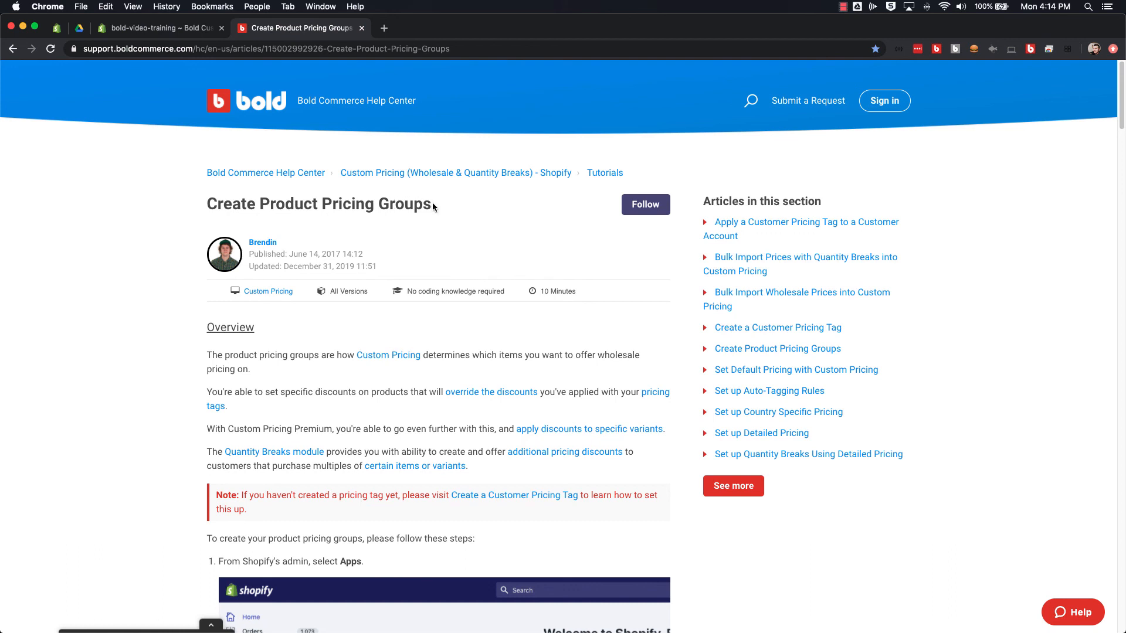